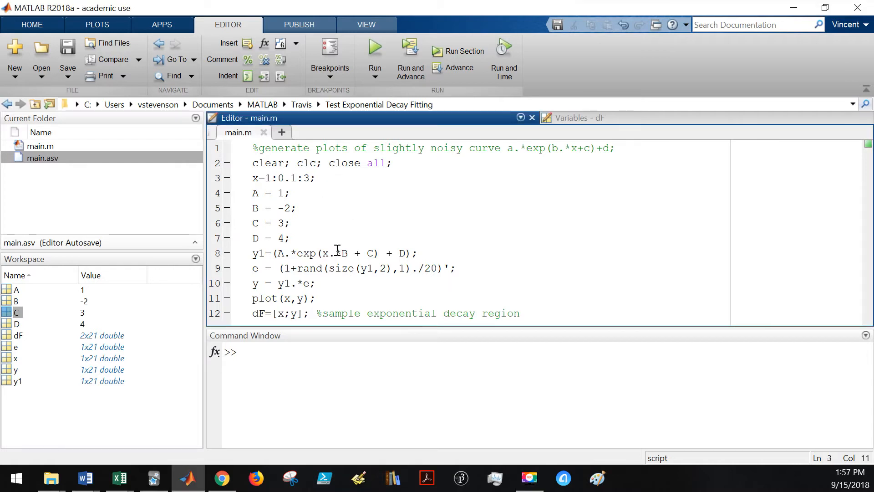
mouse_move(341, 263)
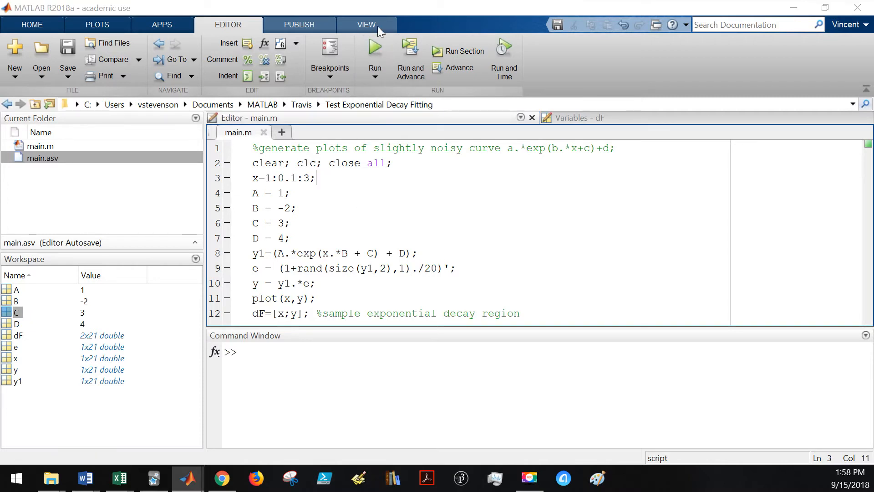
- Run main.m to view the noisy decay plot, reposition the figure, then close it
click(374, 50)
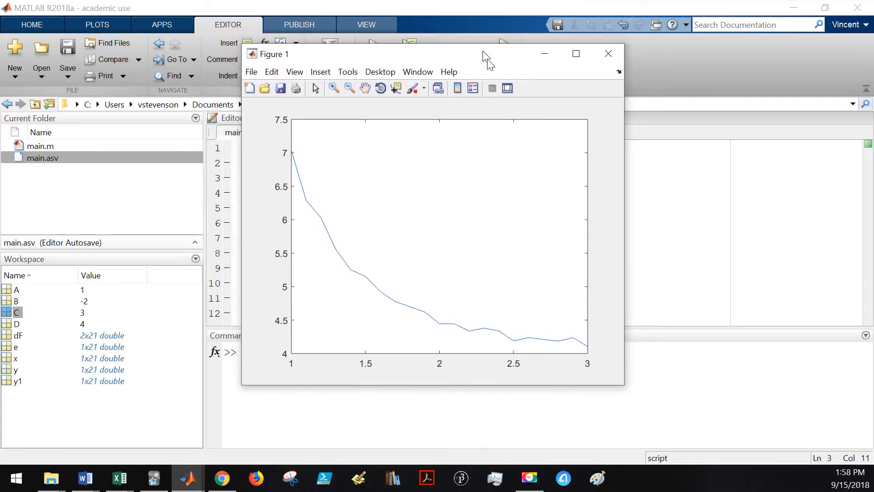
drag(485, 54, 491, 78)
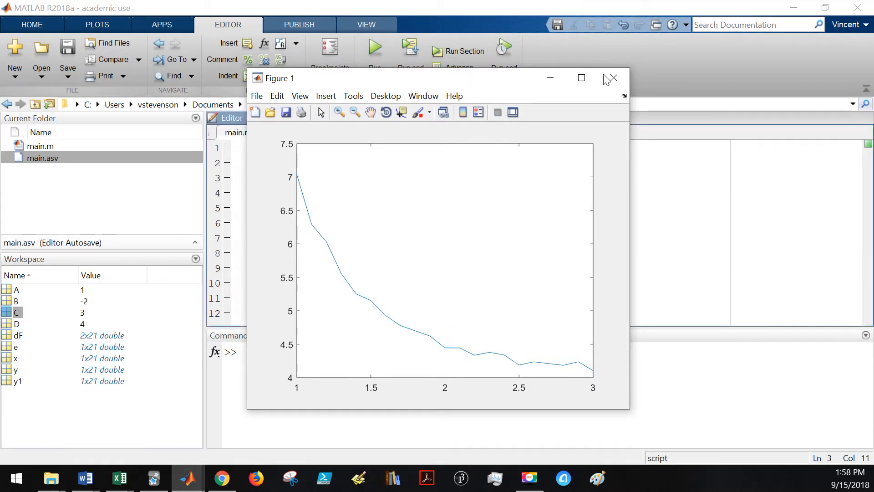
click(614, 77)
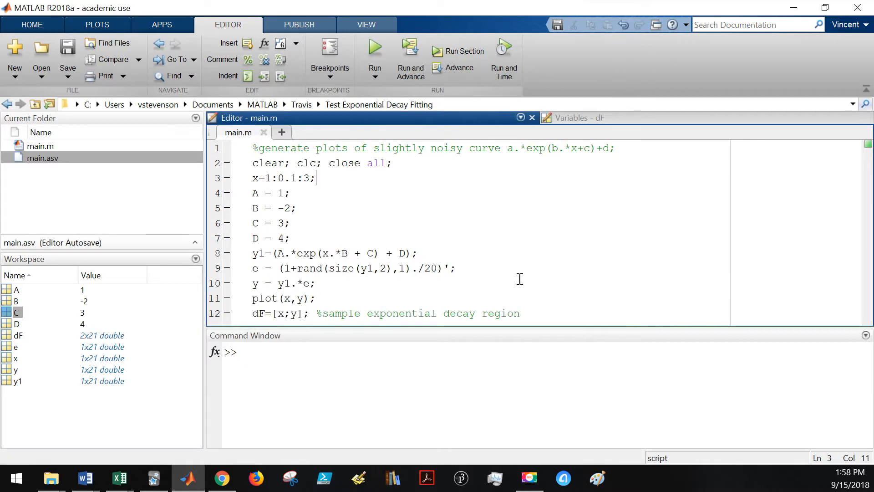
mouse_move(517, 278)
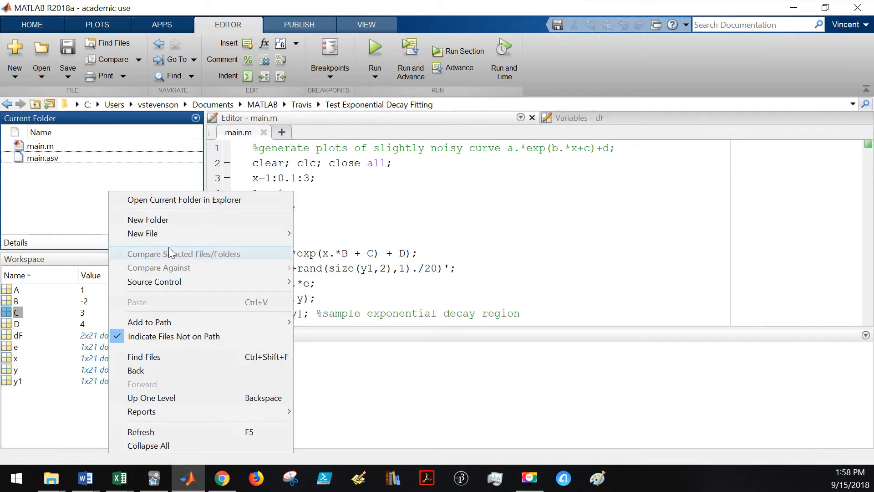
mouse_move(142, 233)
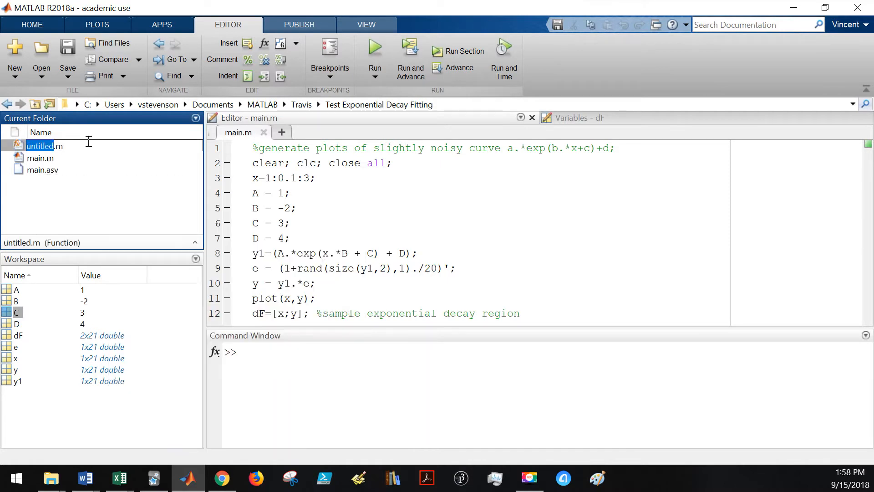
mouse_move(275, 107)
text(fitFun)
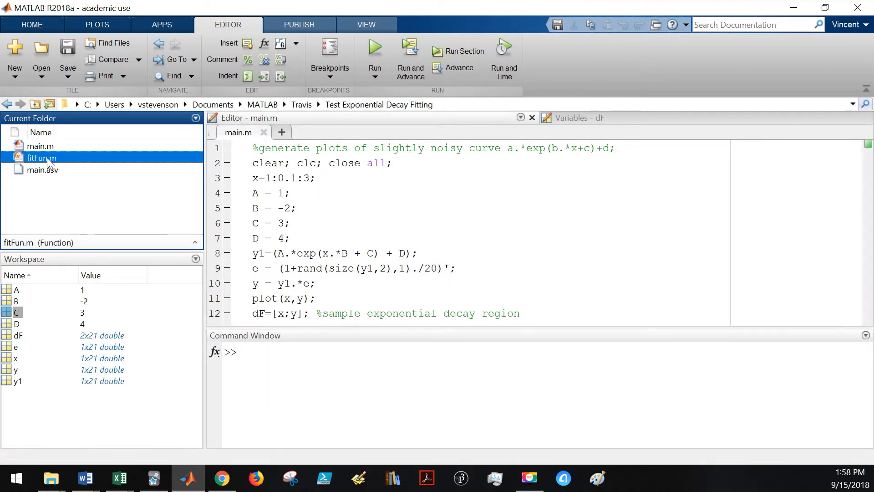
- Open fitFun.m and change its header to function P = fitFun(dF,IG)
double_click(40, 158)
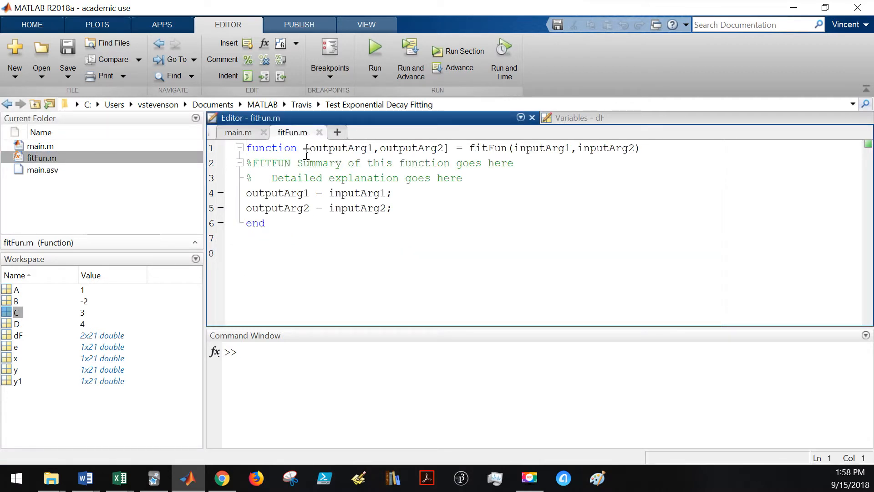
drag(305, 147, 450, 147)
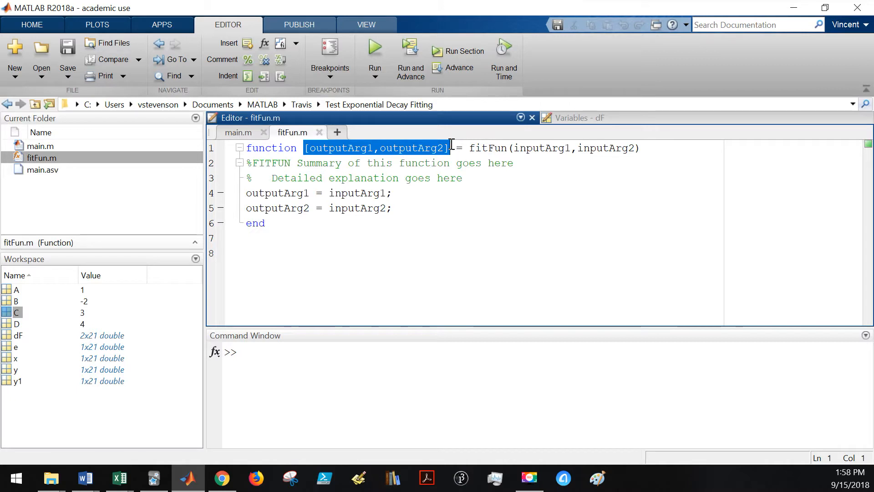
text(P)
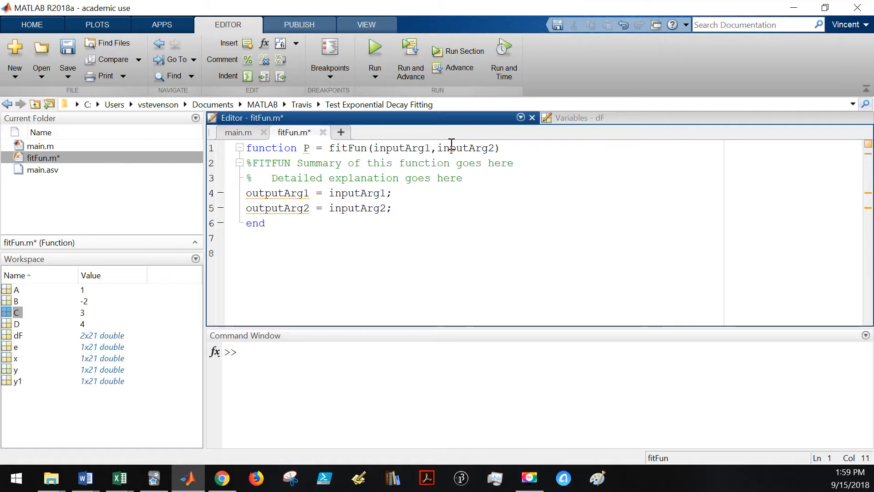
mouse_move(399, 151)
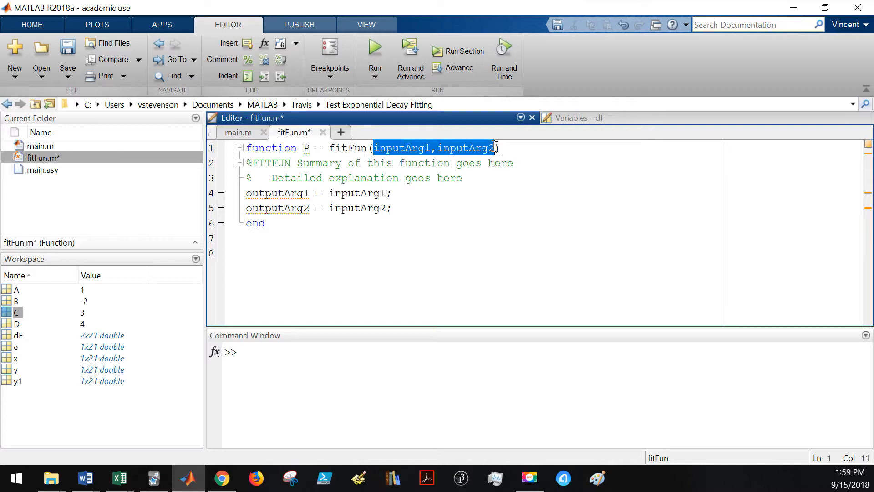
text(d)
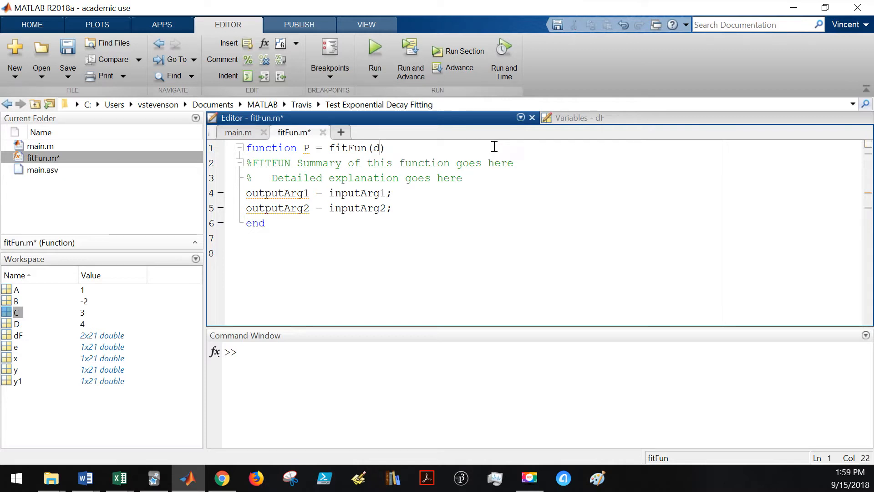
text(F,IG)
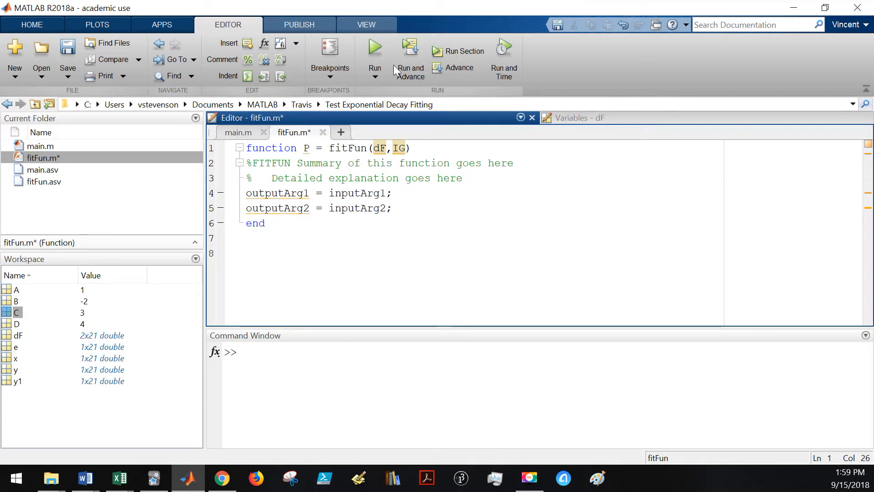
mouse_move(376, 181)
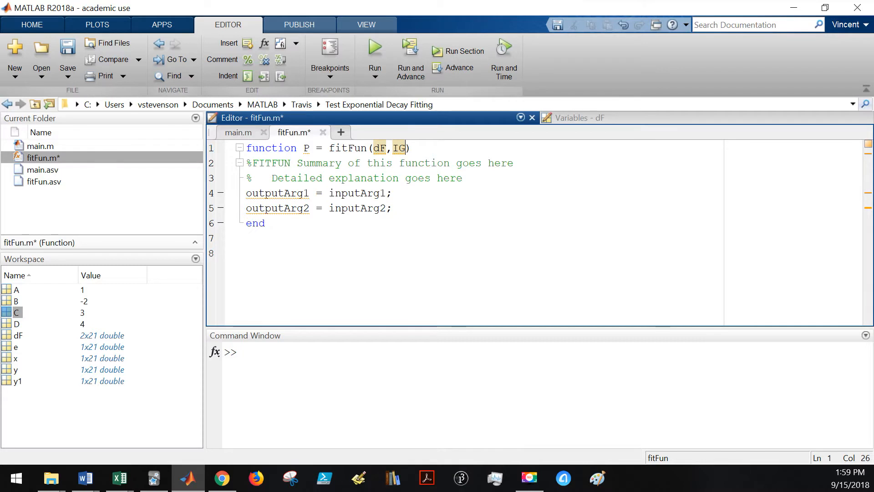
- Replace the template outputArg lines with x=dF(1,:); and y=dF(2,:);
click(393, 208)
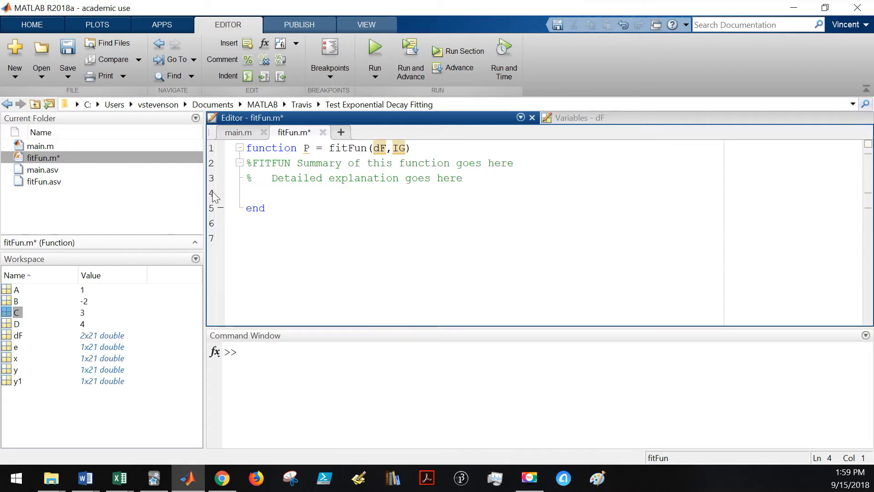
click(246, 193)
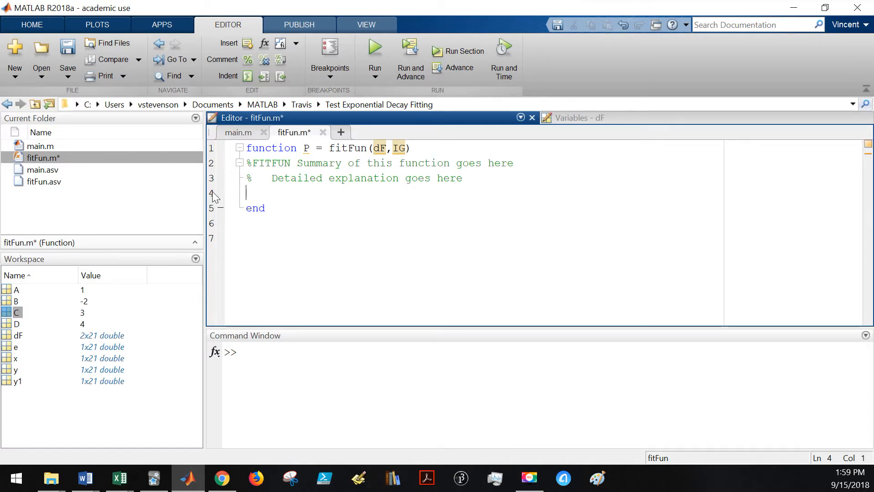
text(x=)
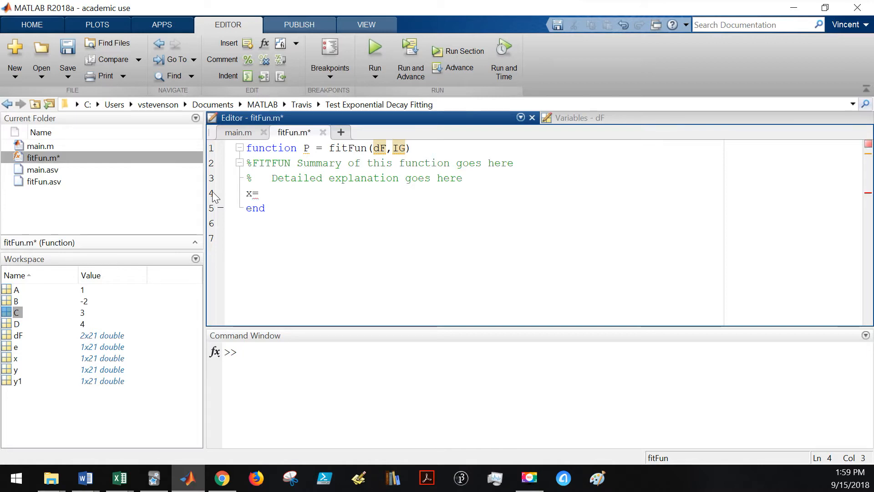
text(dF())
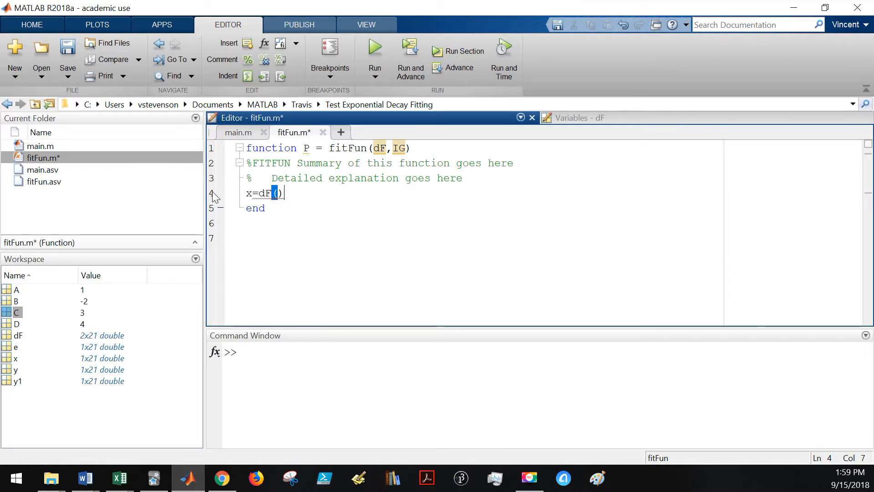
text(1)
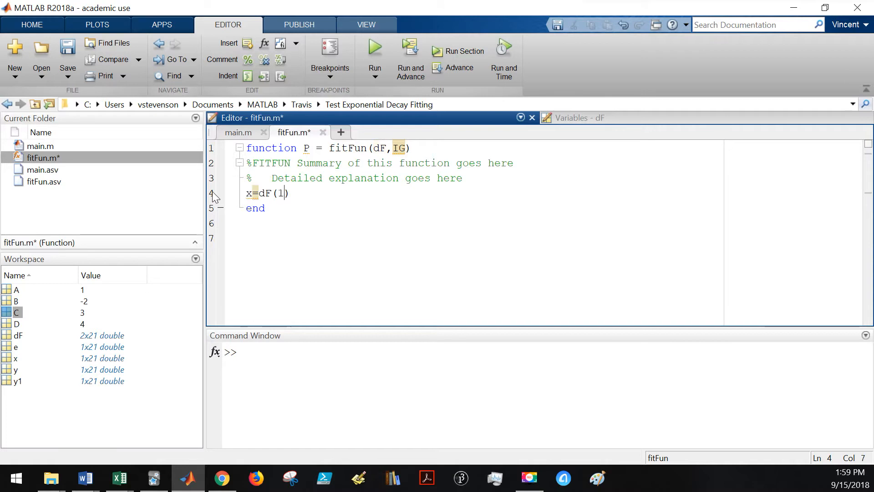
text(,)
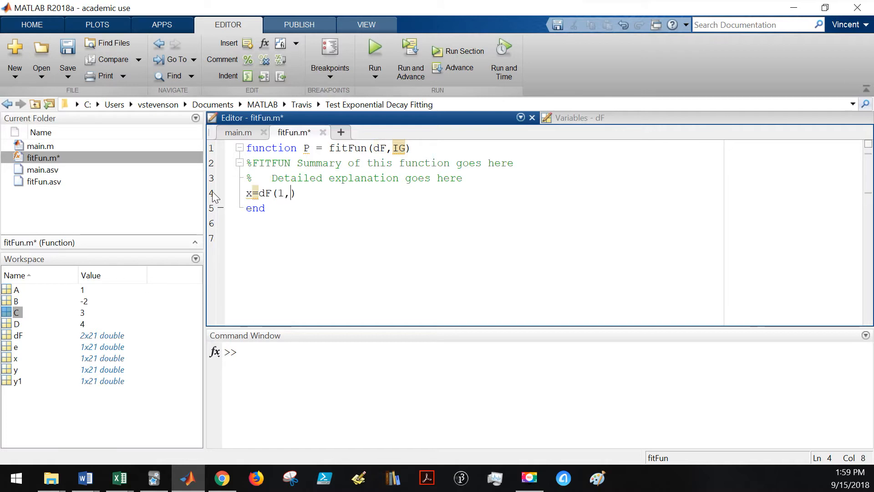
text(:1)
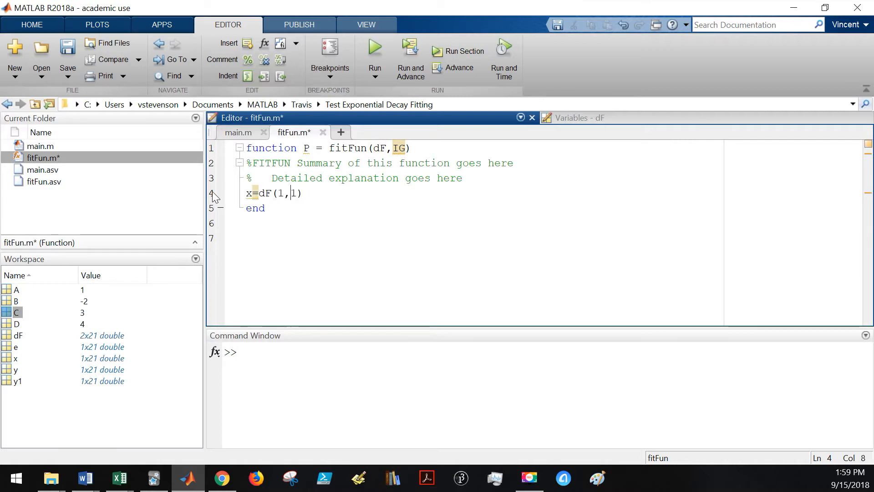
key(Backspace)
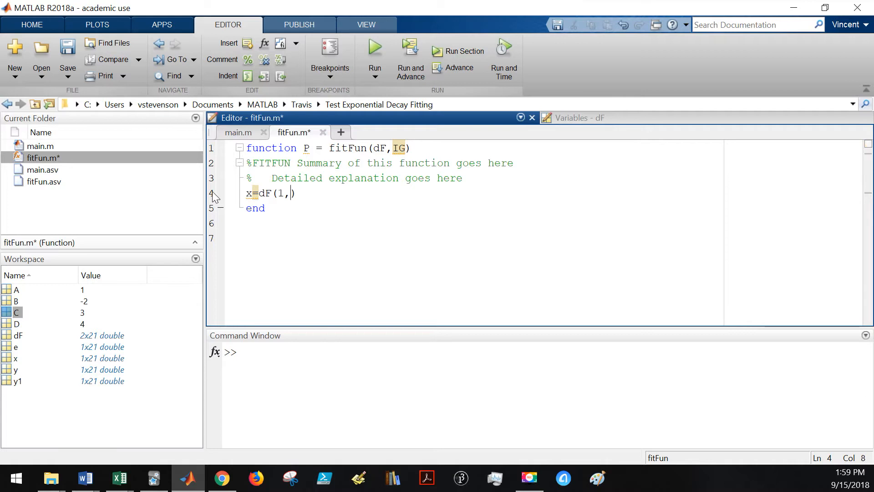
text(:);)
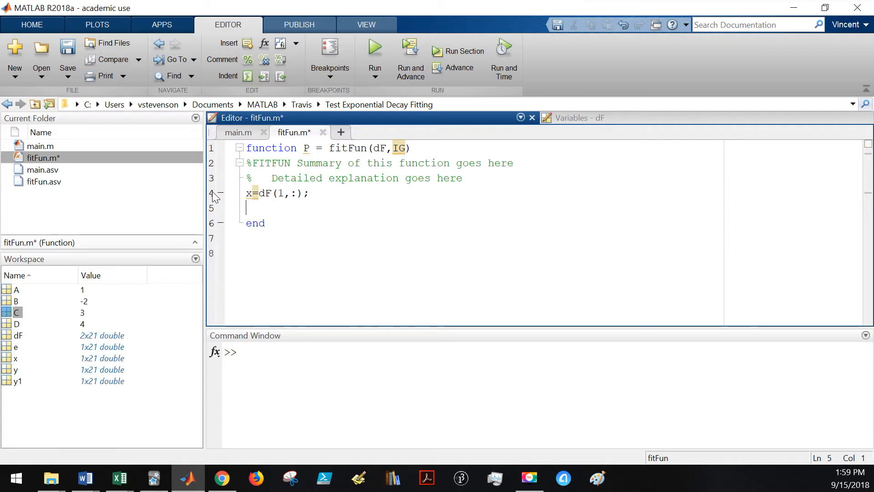
text(y=dF)
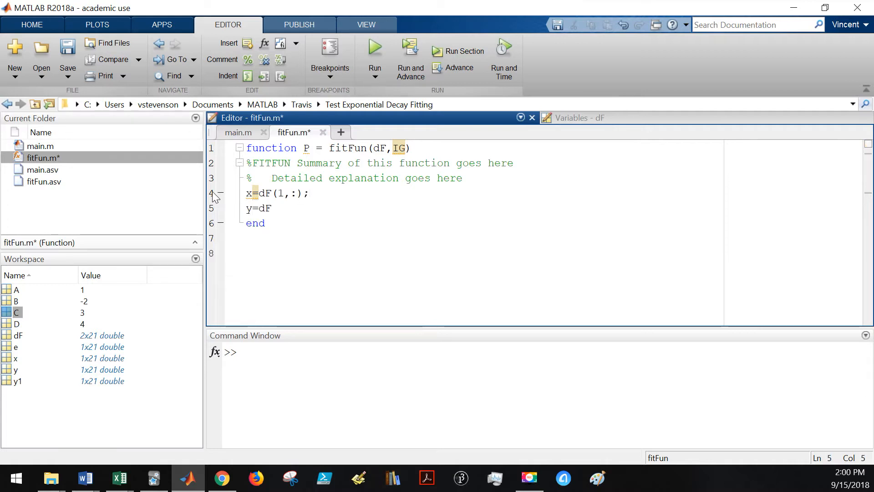
text((2))
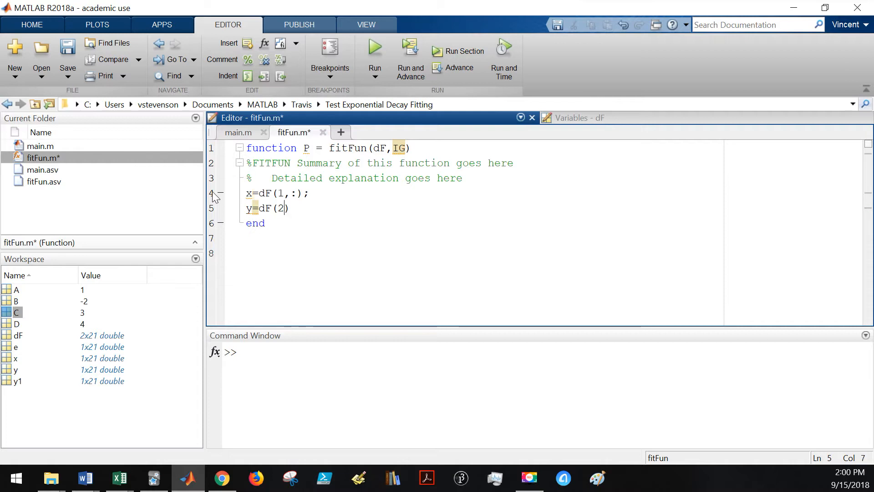
text(,:);)
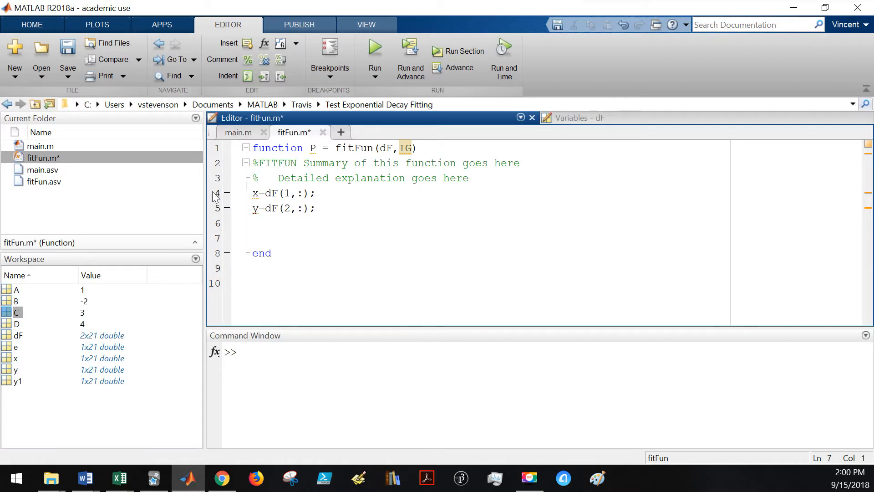
- Add the nested function header function [ds]=fit(IG) in fitFun.m
text(function [)
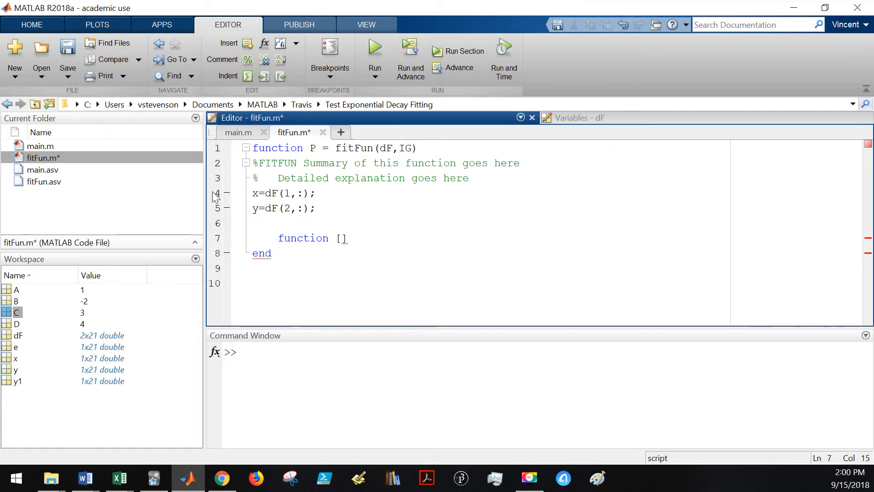
text(ds)
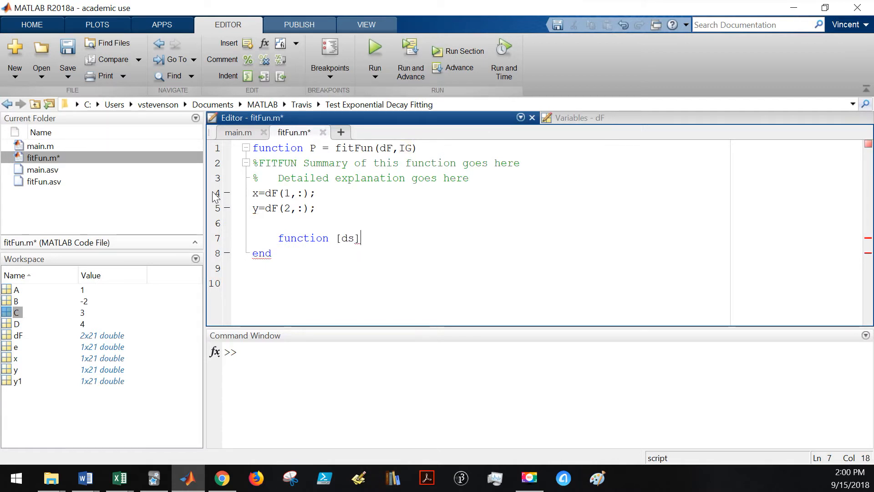
text(=fit)
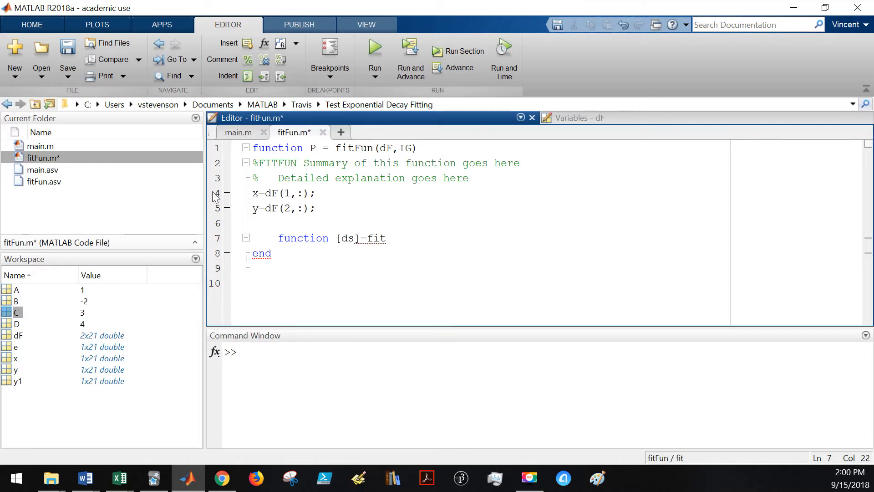
text((IG))
text(end)
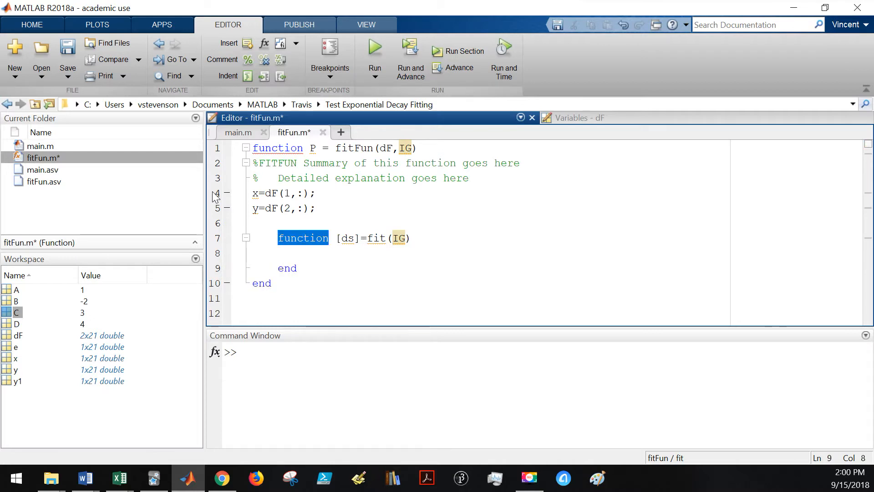
- Write a=IG(1); and duplicate it into the b, c and d parameter lines
text(a=)
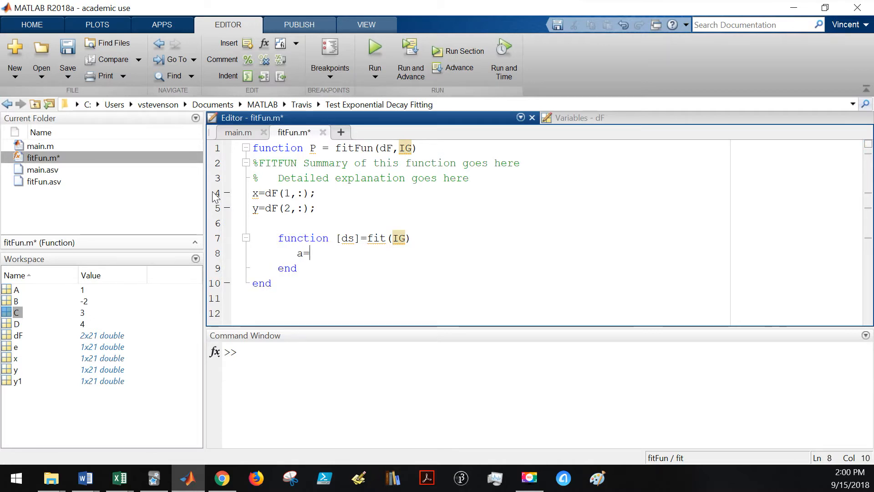
text(IG())
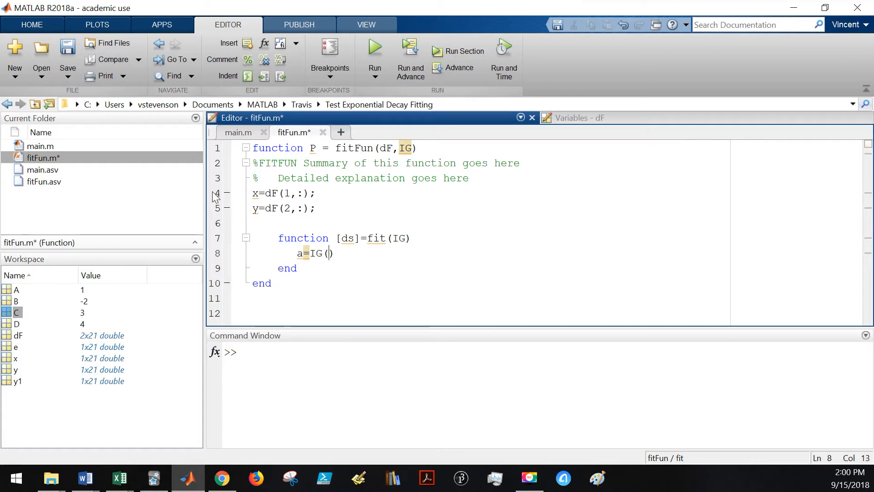
text(1);)
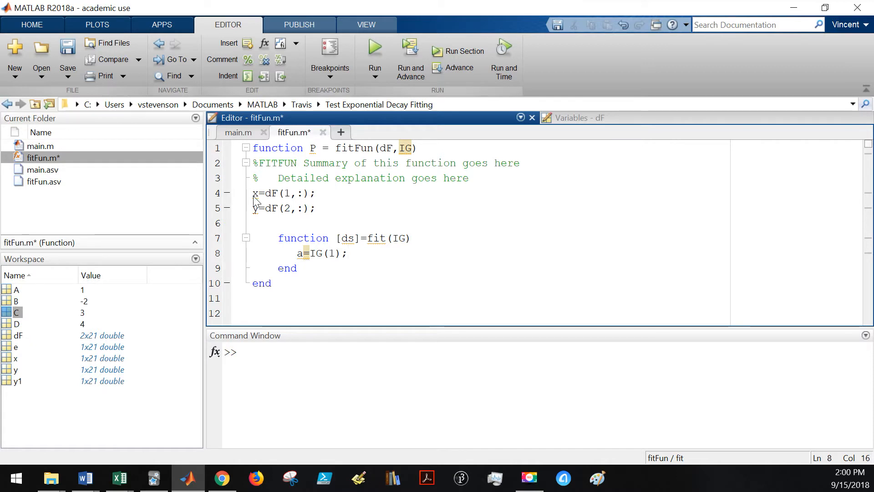
triple_click(320, 252)
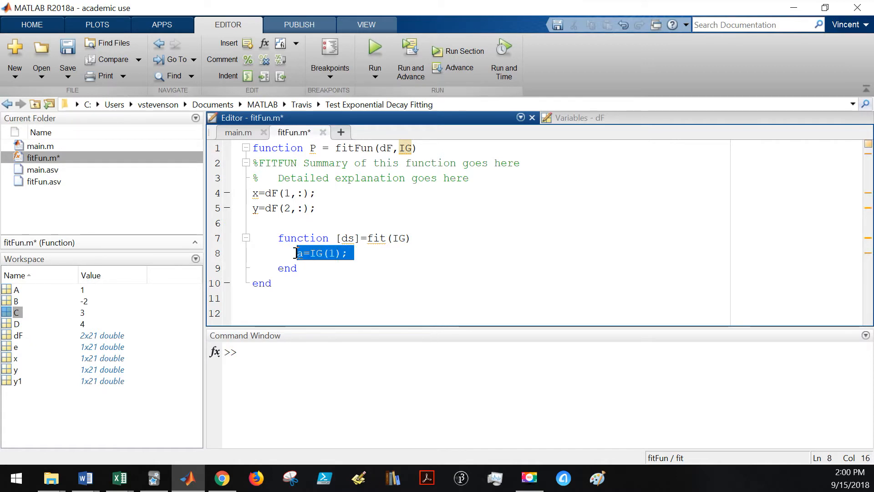
text(a=IG(1);)
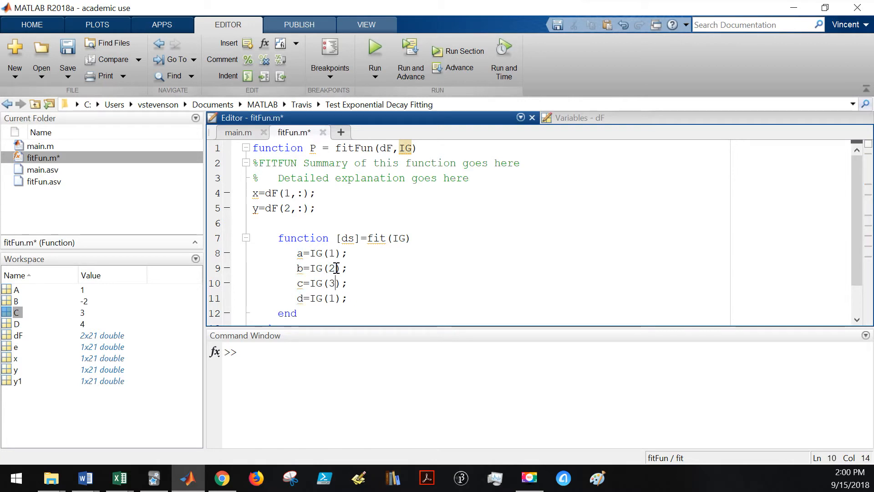
text(4)
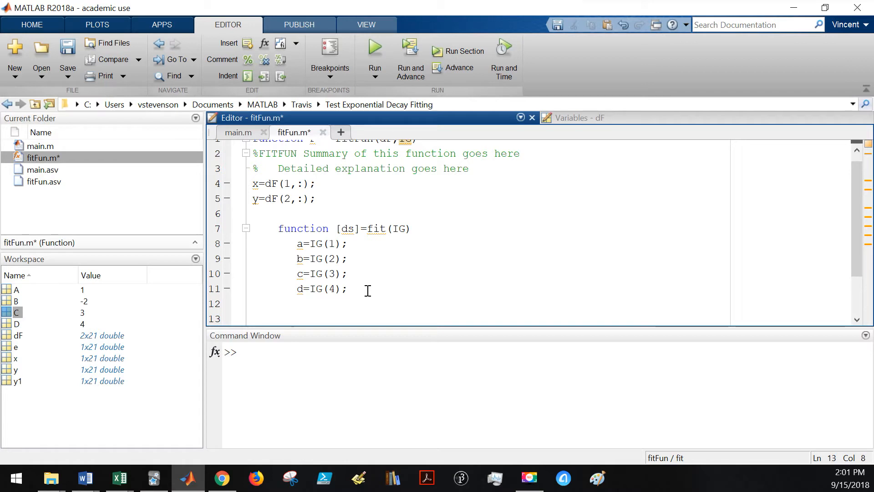
- Type the model line f=a.*exp(b.*x+c)+d below the parameter assignments
text(f=)
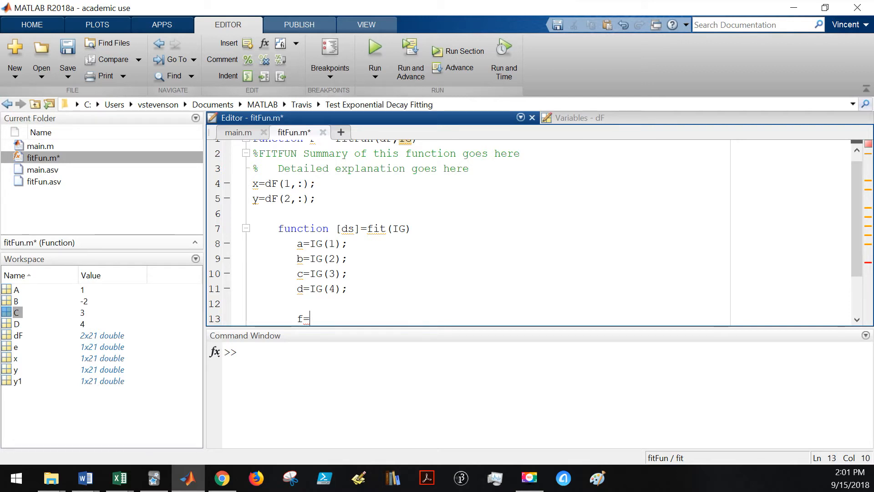
text(a.*)
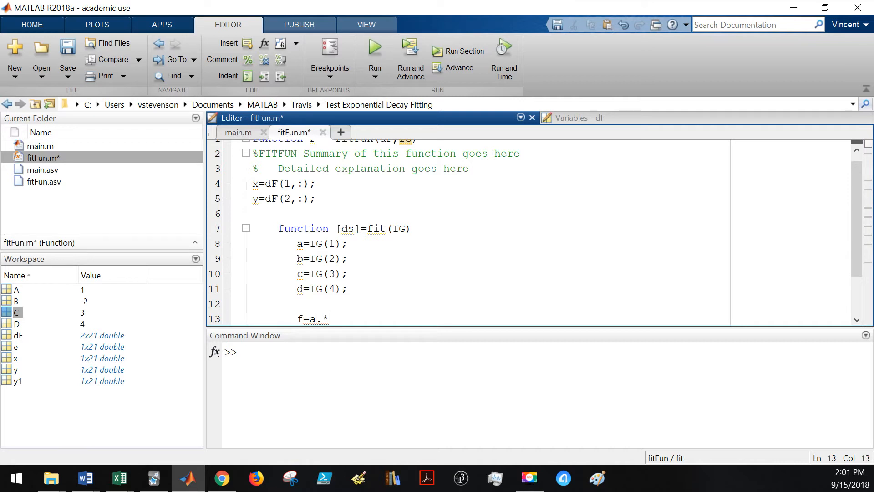
text(exp)
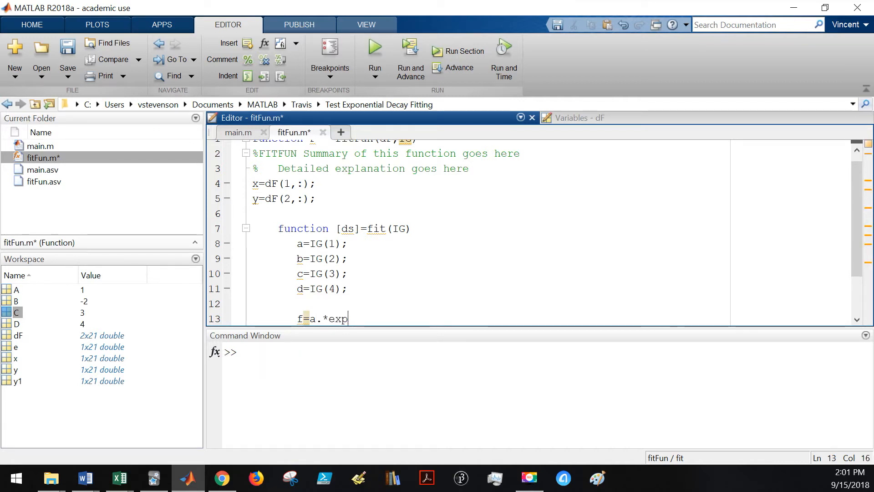
text(()
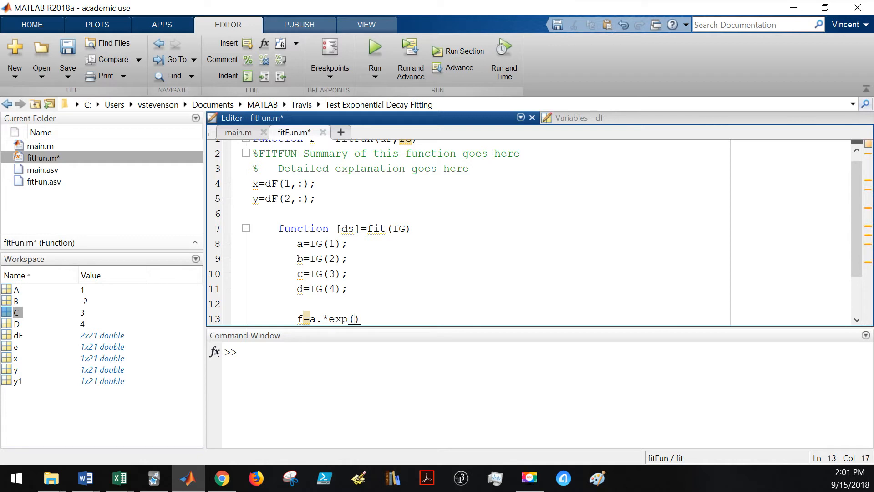
text(b.*)
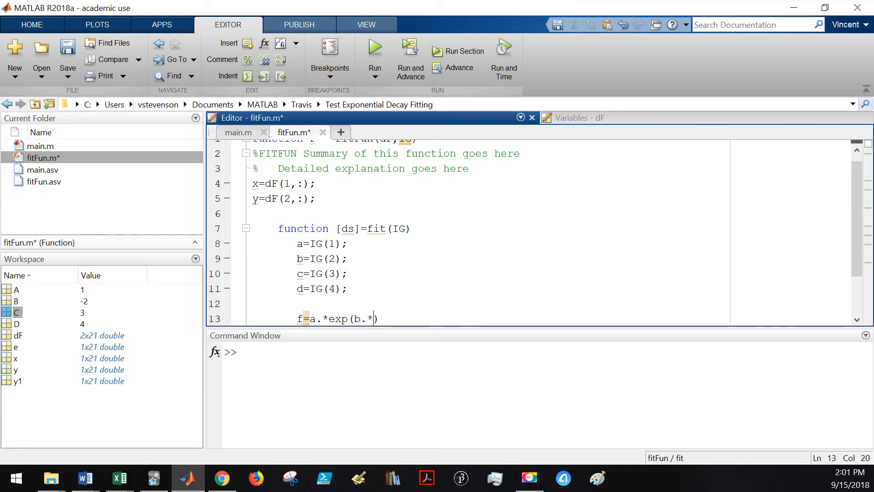
text(x)
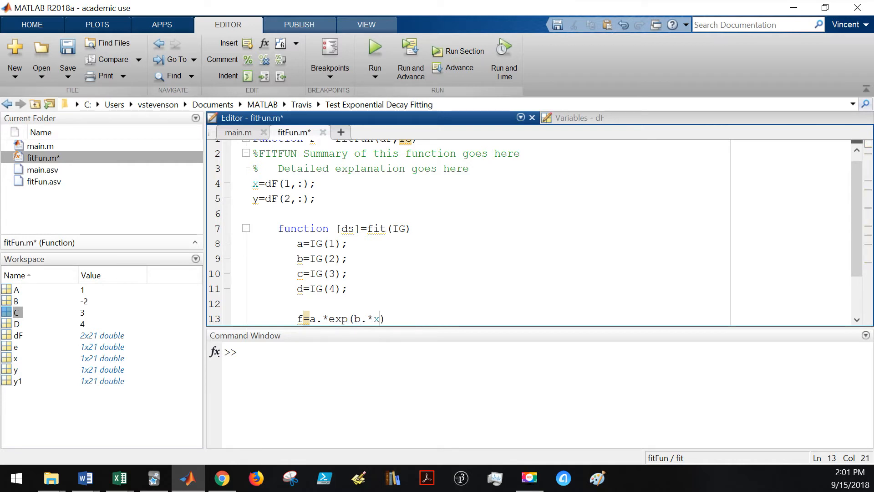
text(+c)
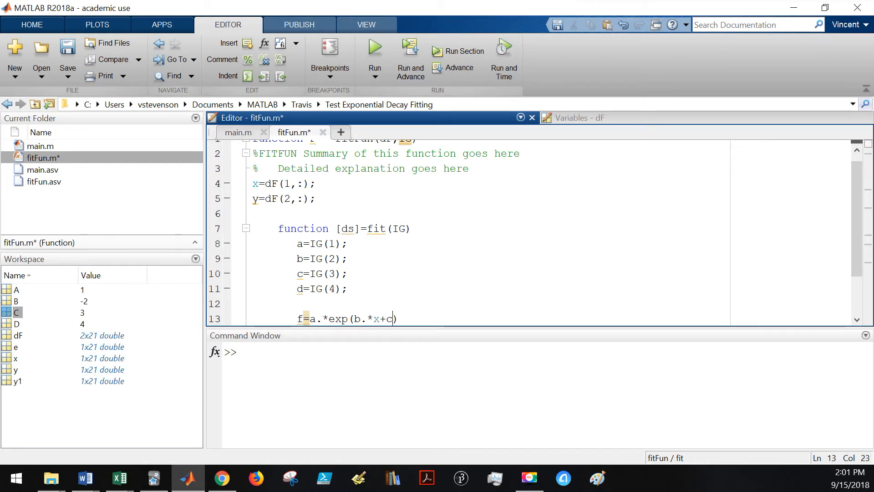
text(+d)
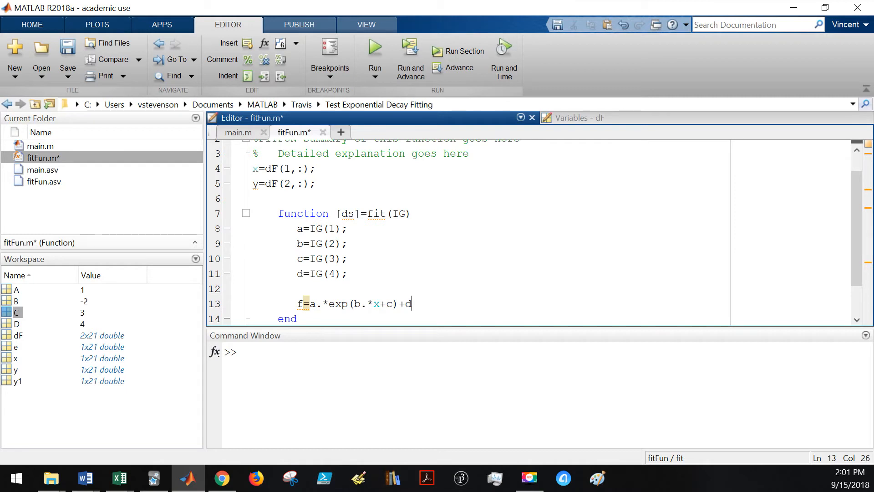
- Terminate the f line and add ds=(f-y).^2; for squared residuals
text(;)
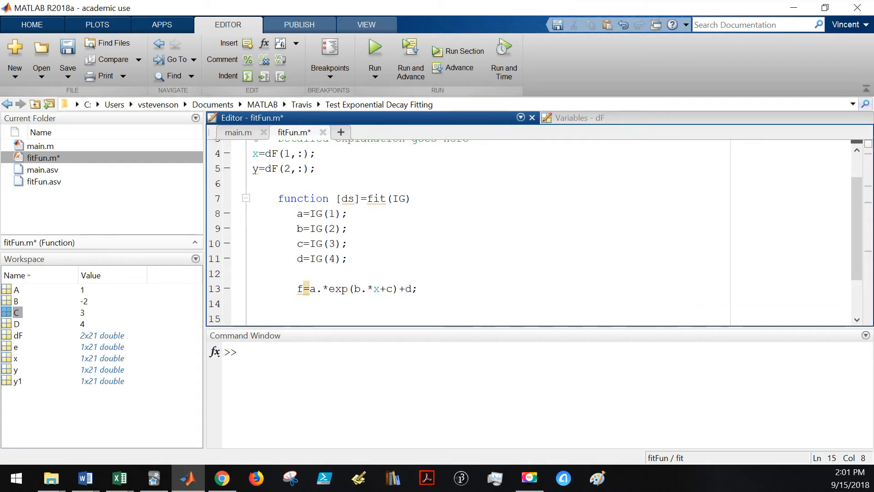
text(ds)
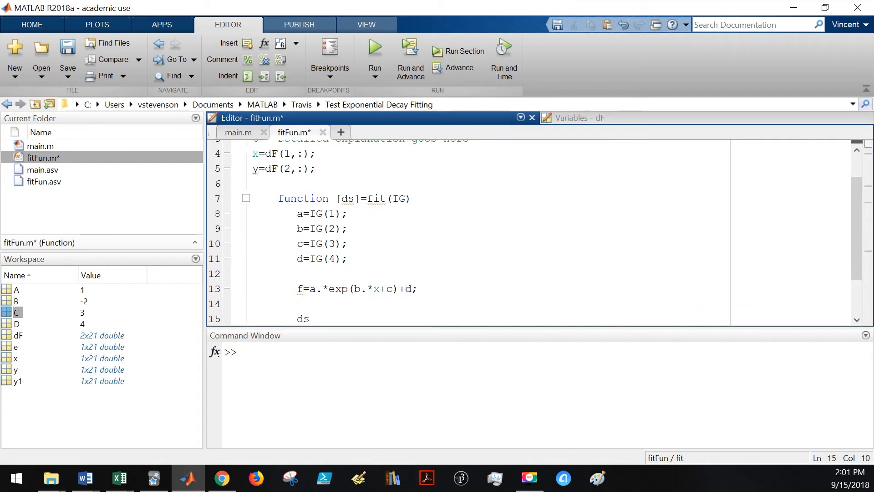
text(=())
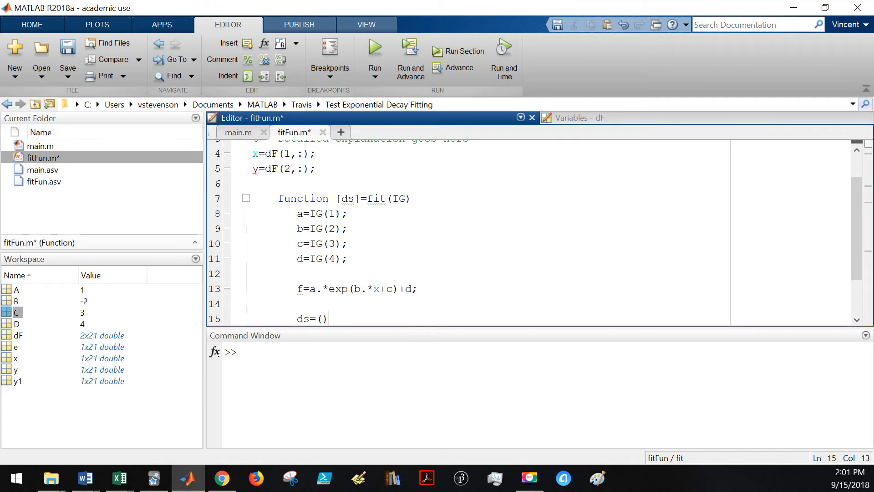
text(f-)
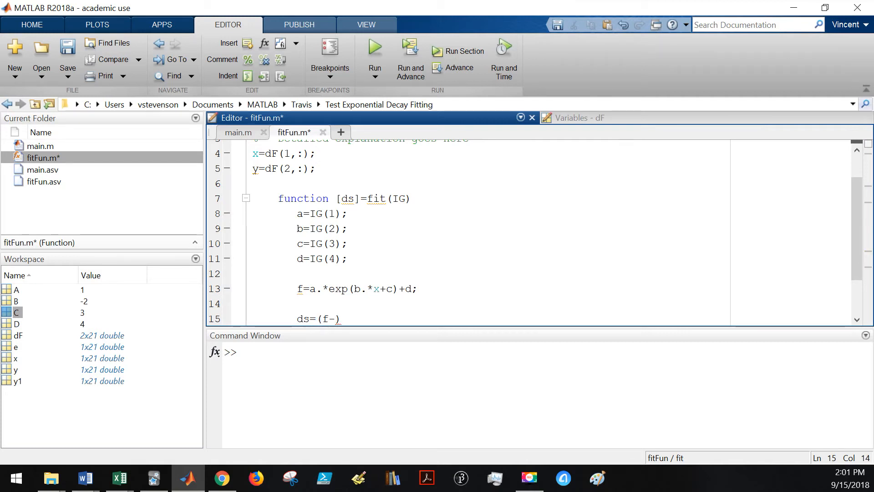
text(y)
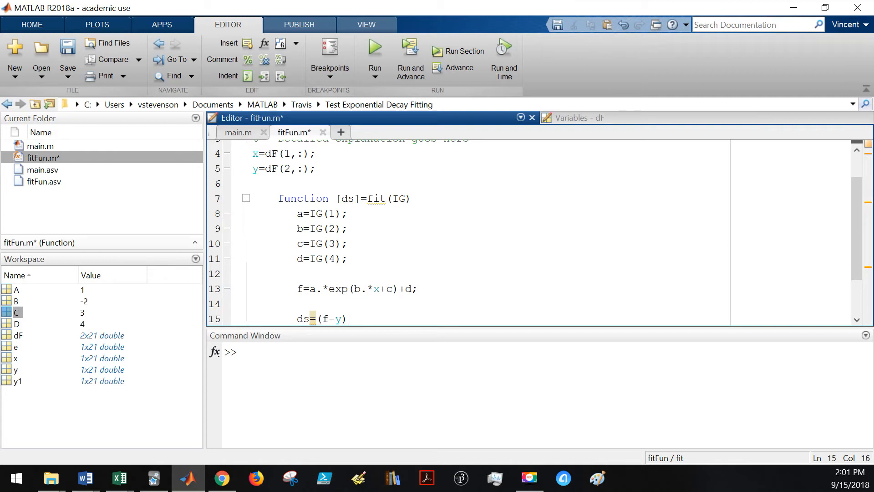
text(.^)
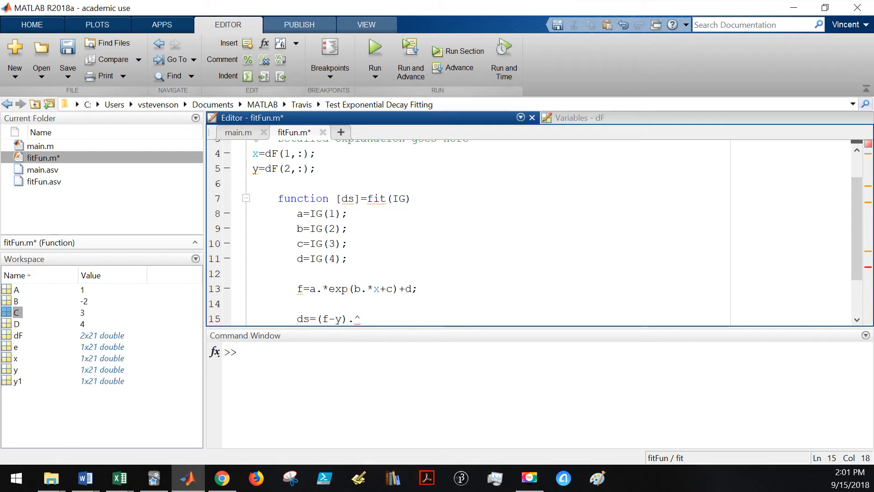
text(2;)
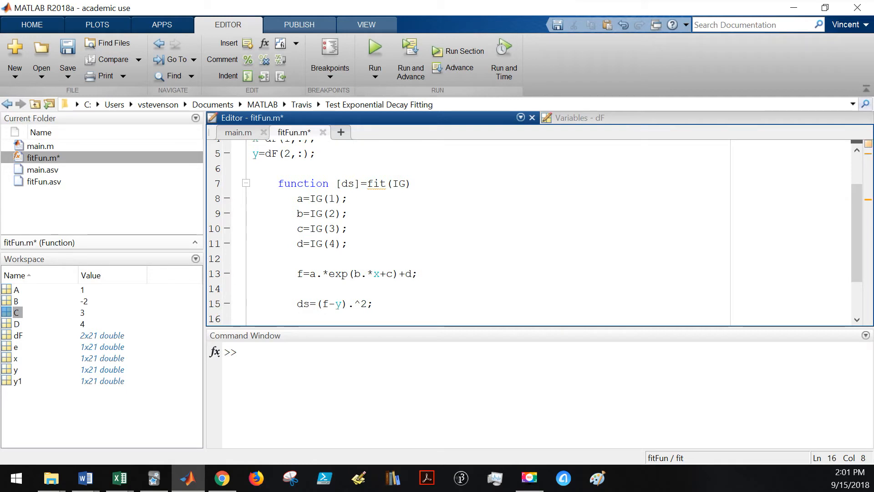
- Add ds=sum(ds); to total the squared error
text(ds=)
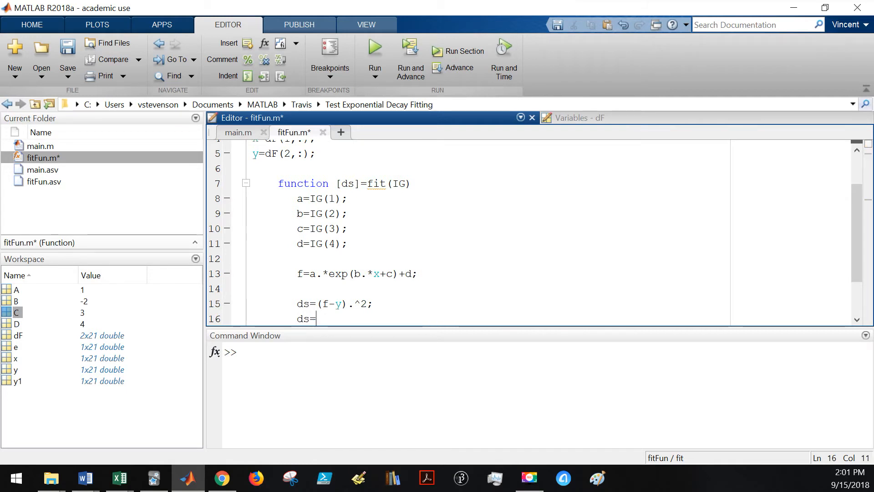
text(sum(s)
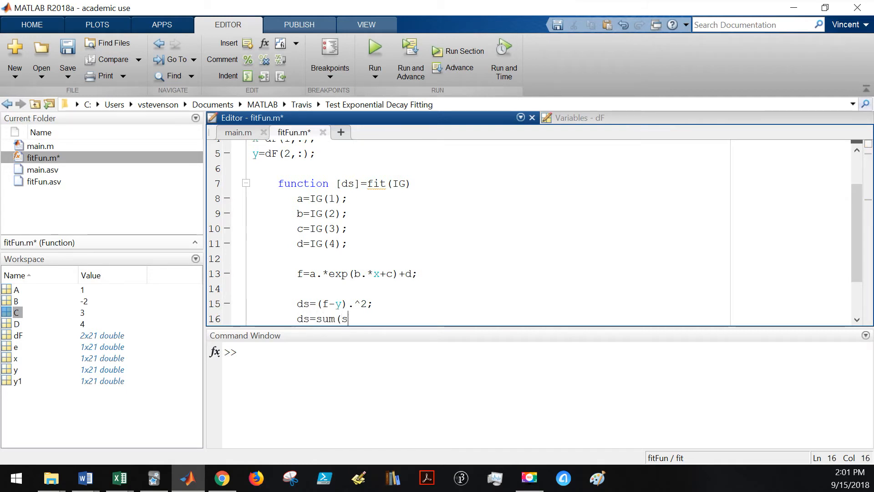
text(ds))
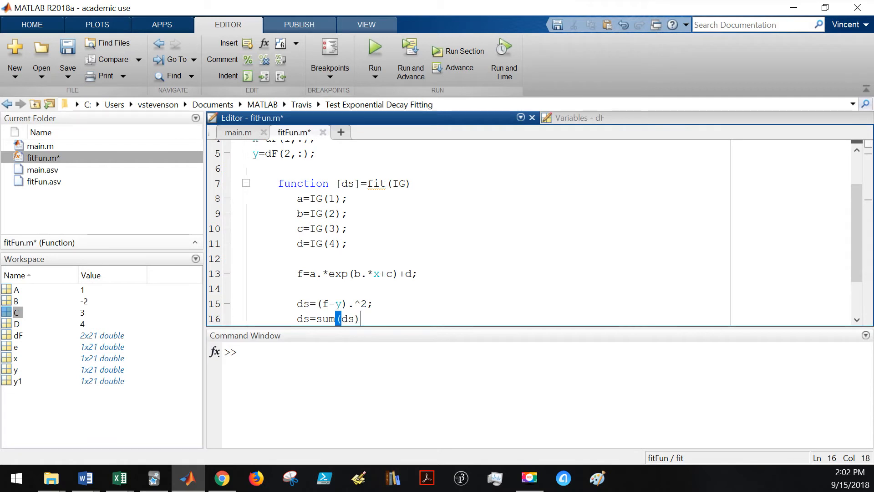
text(;)
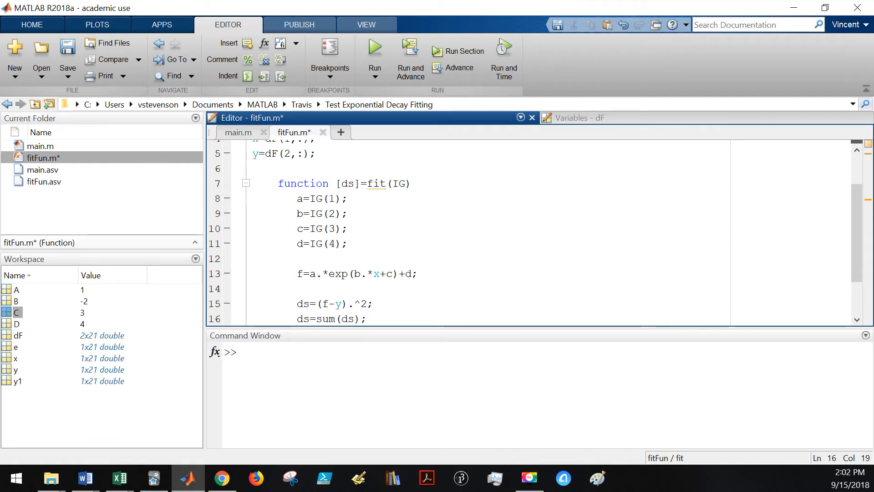
scroll(down, 3)
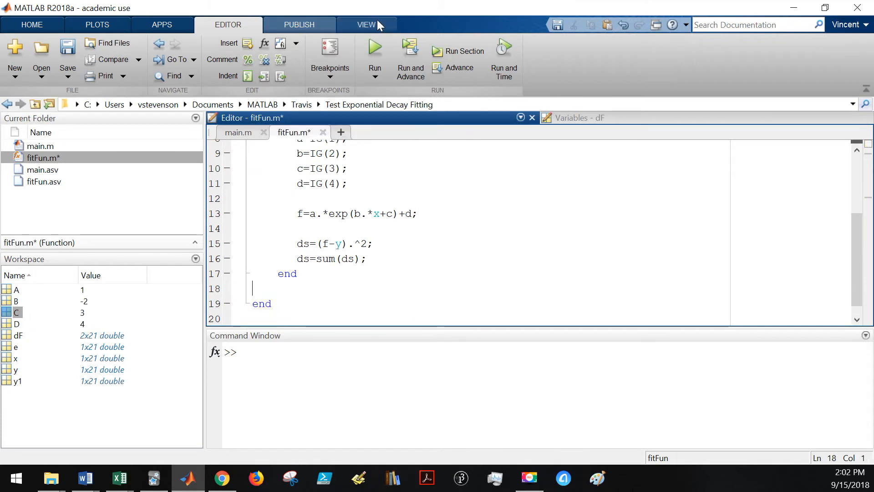
text(P=)
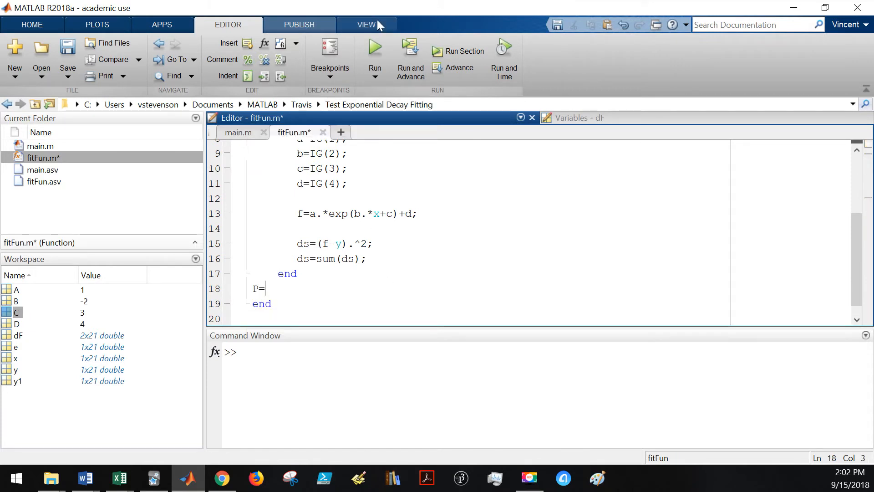
text(fmin)
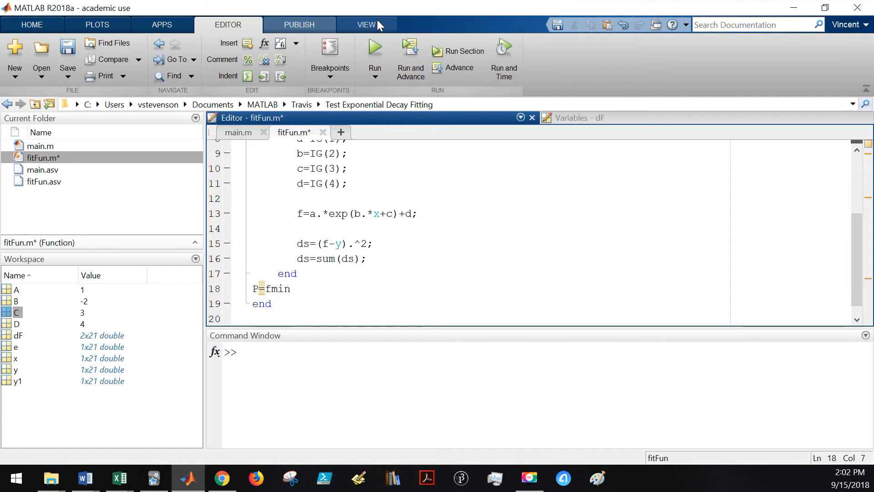
text(search)
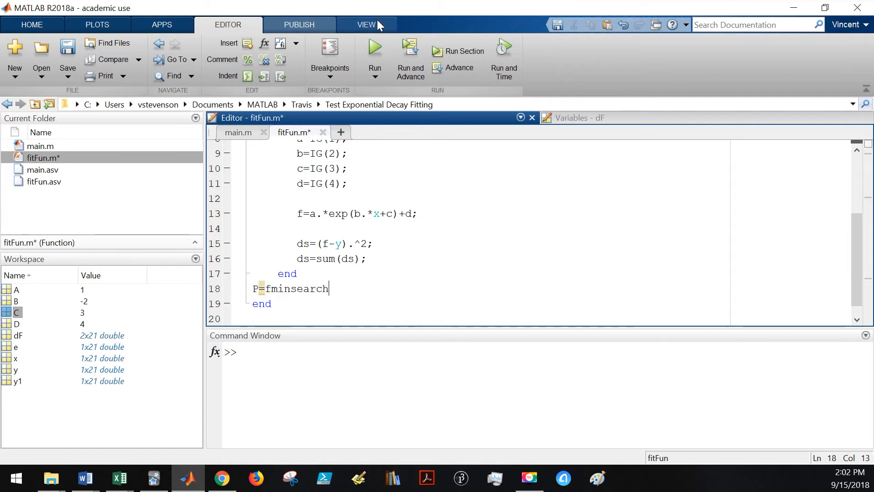
text(()
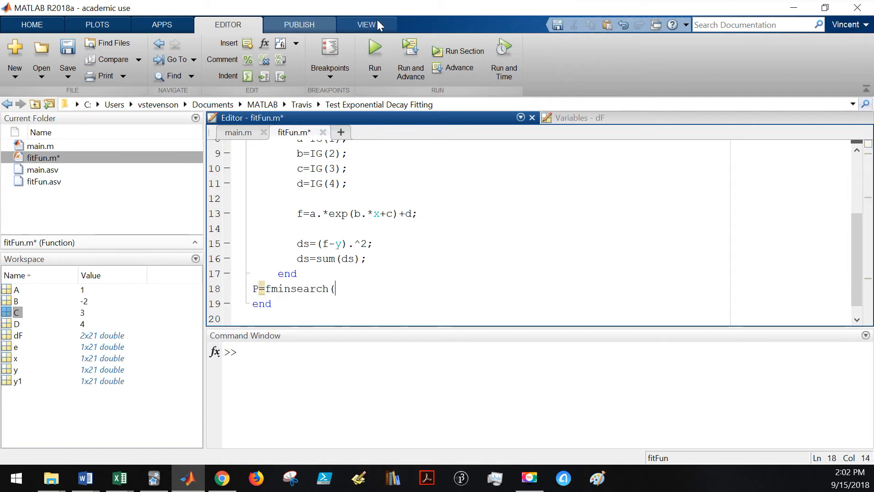
text(()
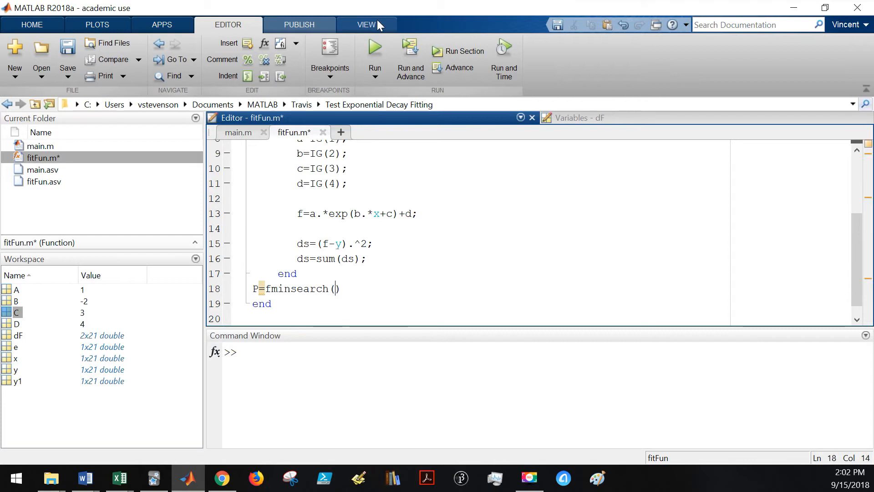
text(@fit)
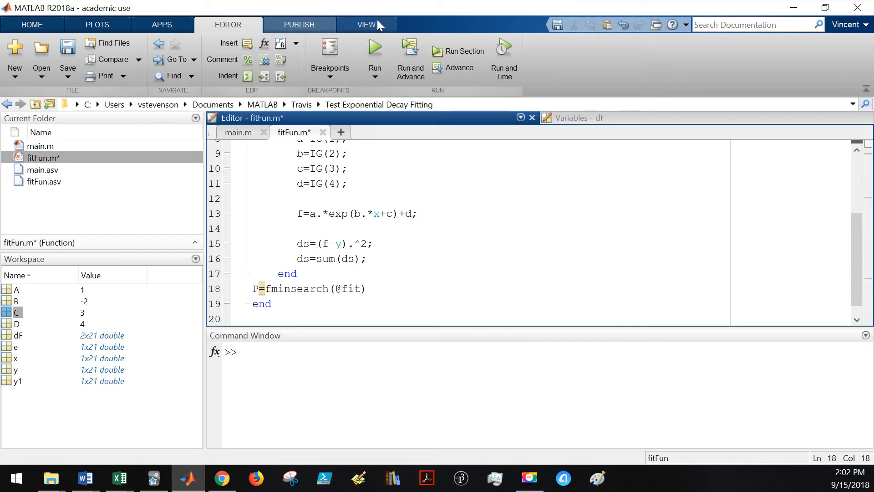
text(,IG)
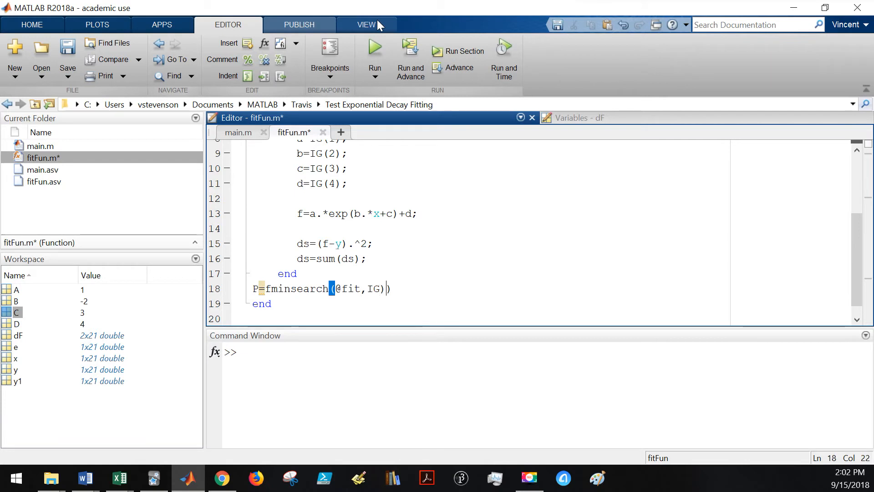
text(;)
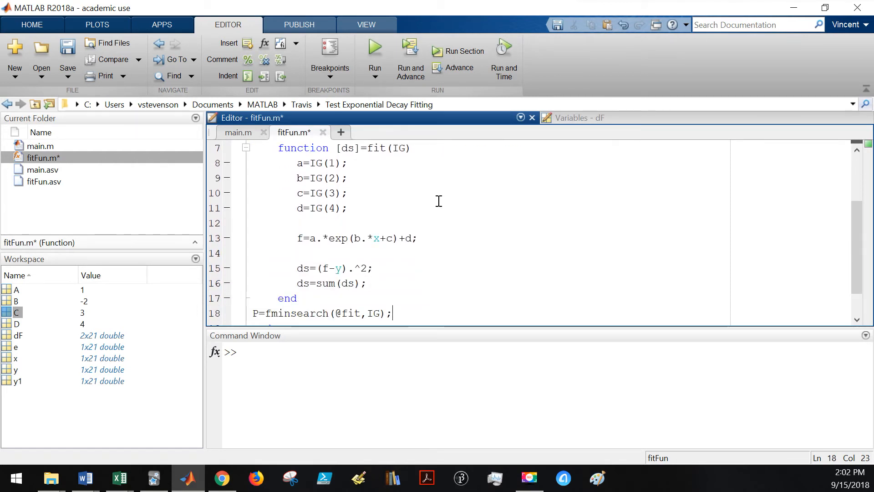
mouse_move(240, 133)
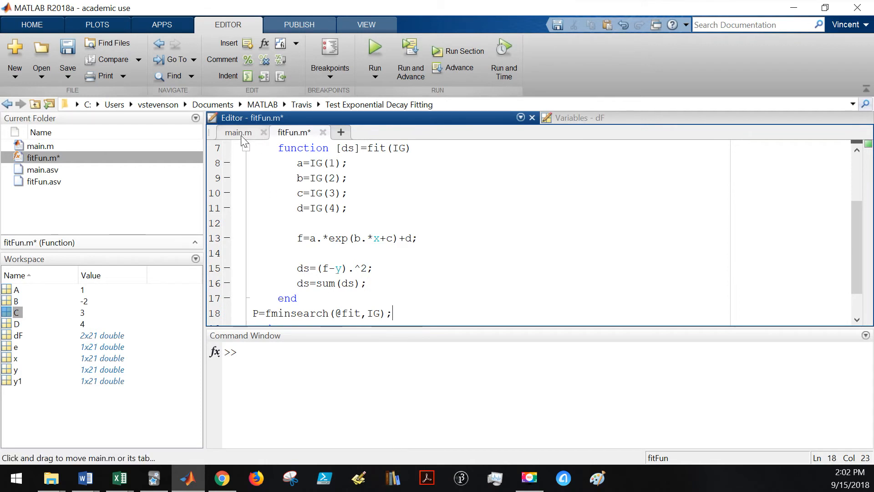
- Switch to main.m and place the cursor on a new line after dF
click(239, 132)
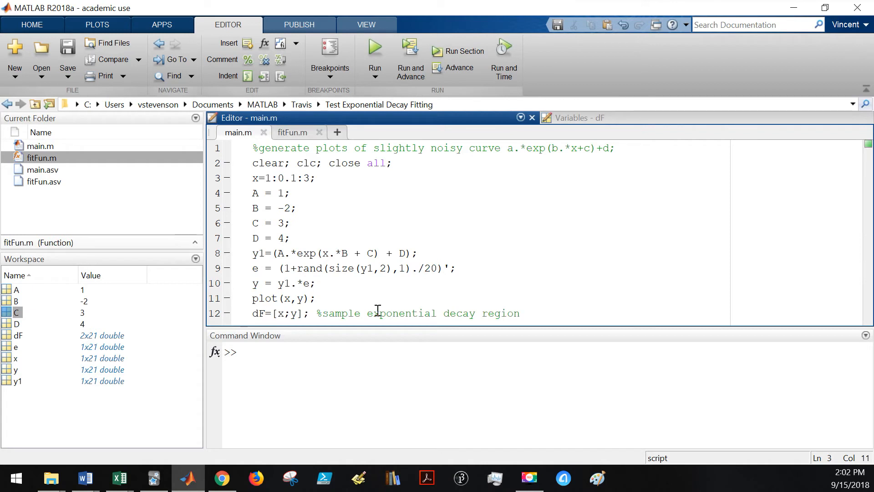
click(535, 313)
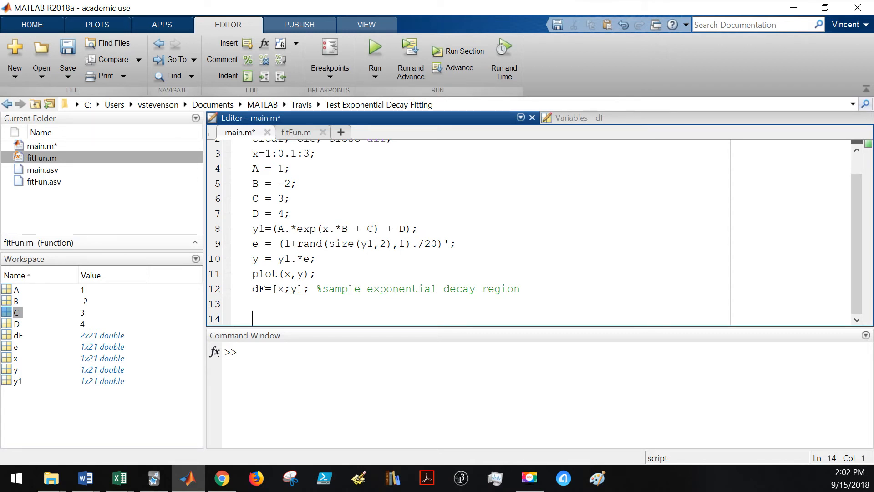
- In main.m, add P=fitFun(dF,IG); followed by a=P(1);
text(P)
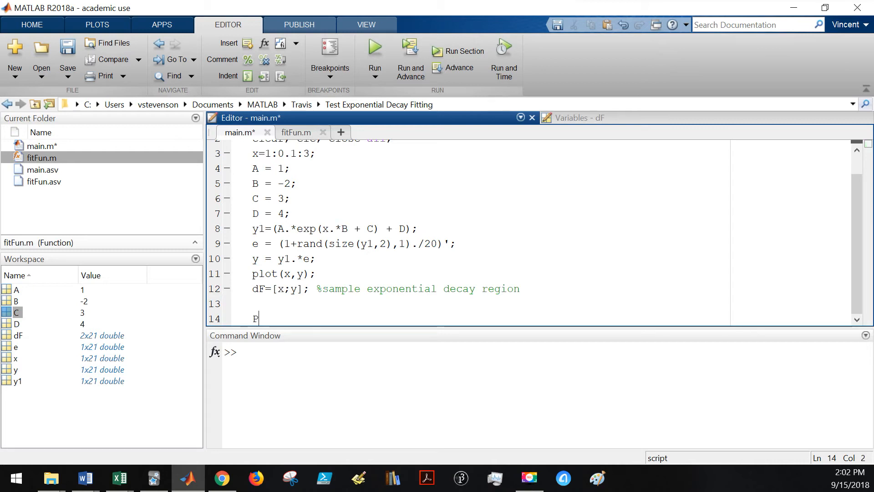
text(=)
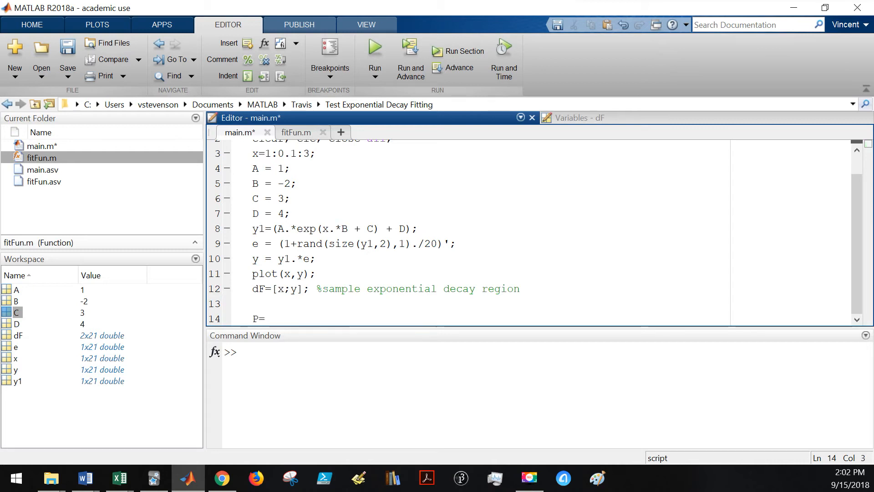
text(fitFun)
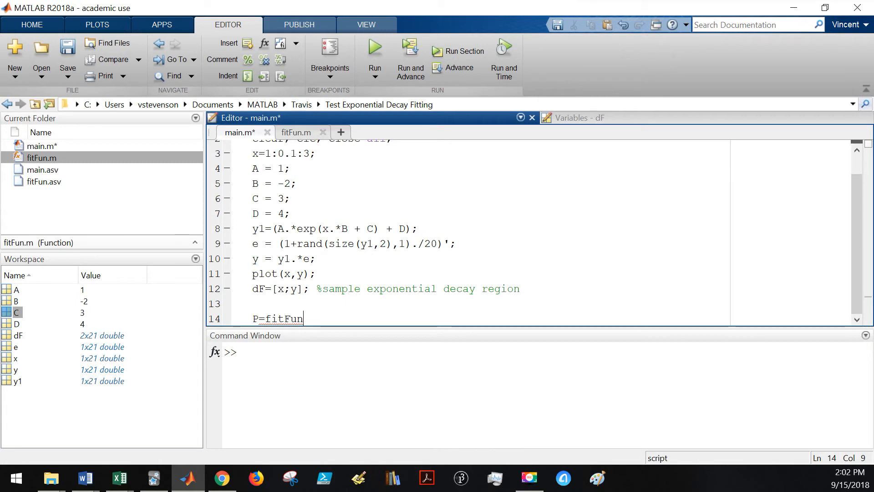
text((dF,)
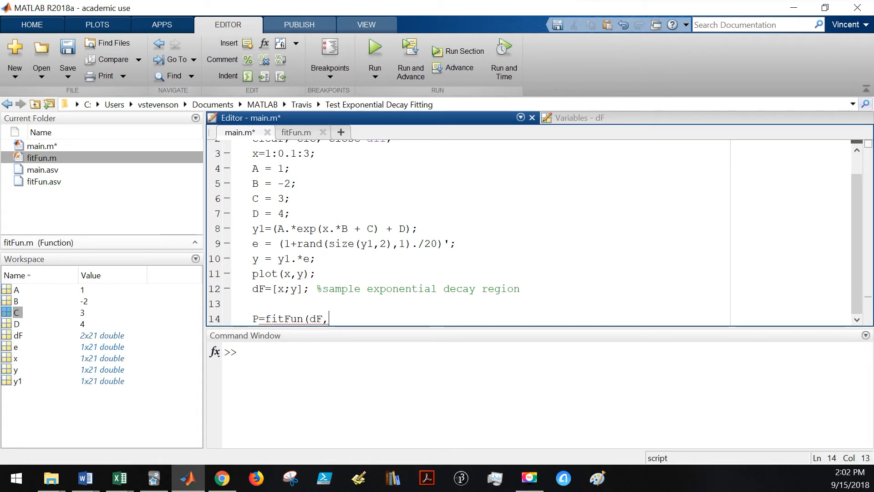
text(IG)
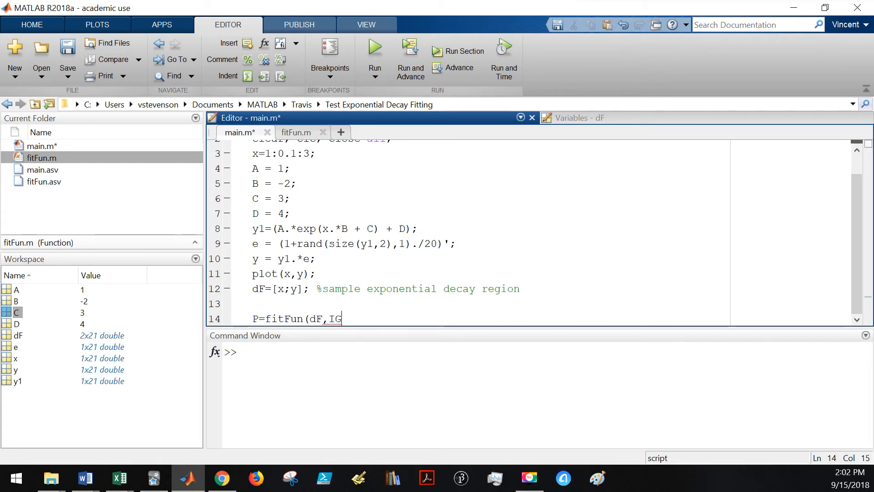
text();)
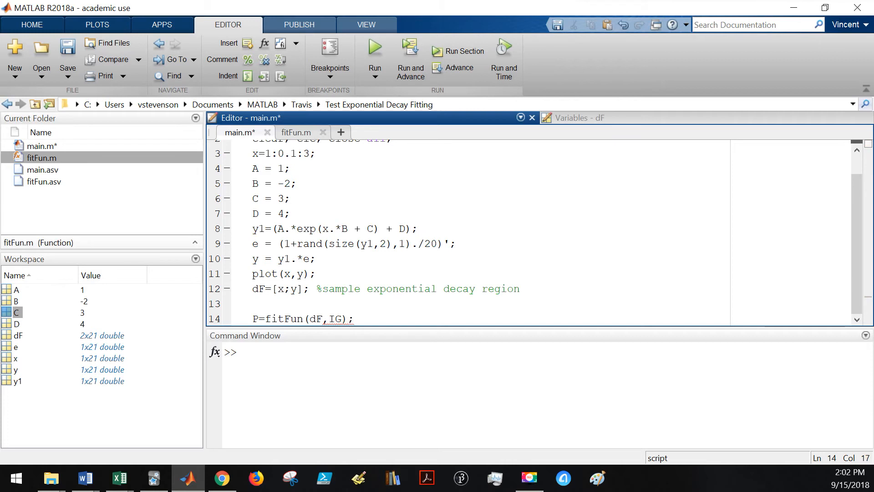
text(a=)
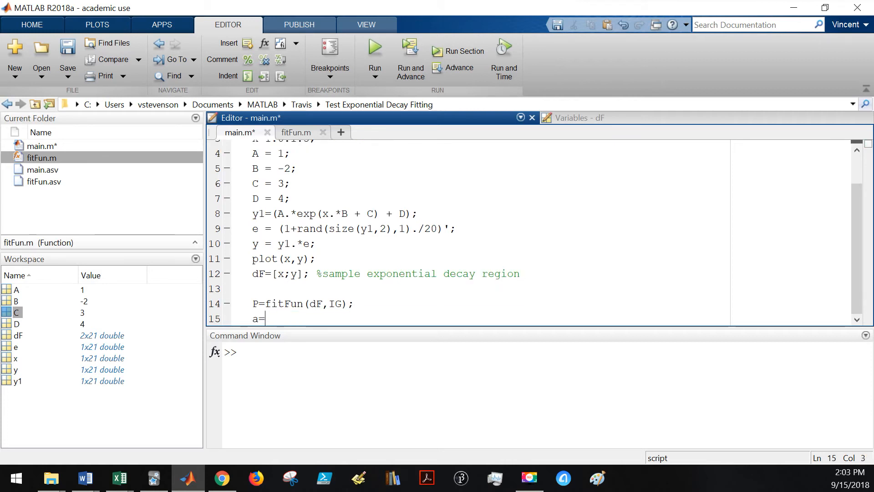
text(P()
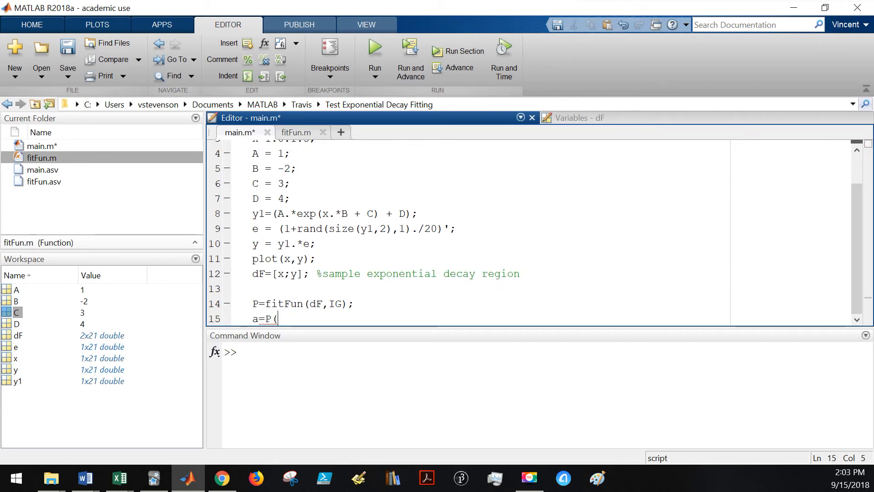
text(1);)
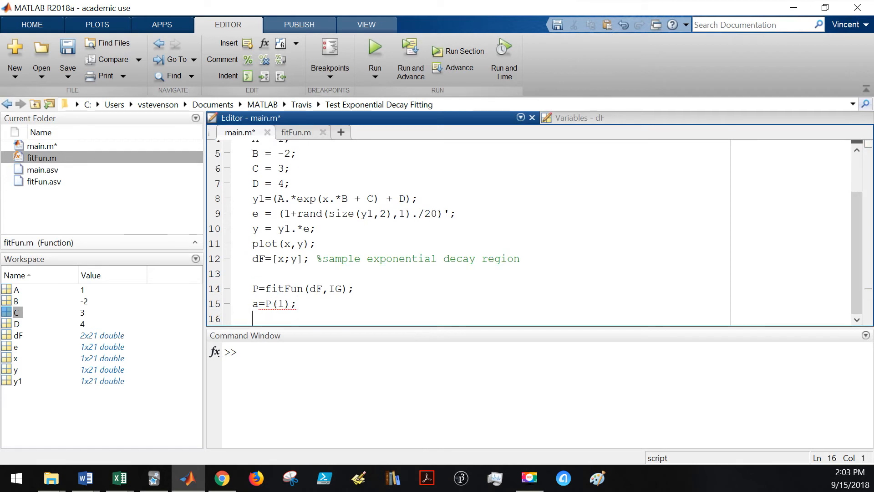
mouse_move(317, 278)
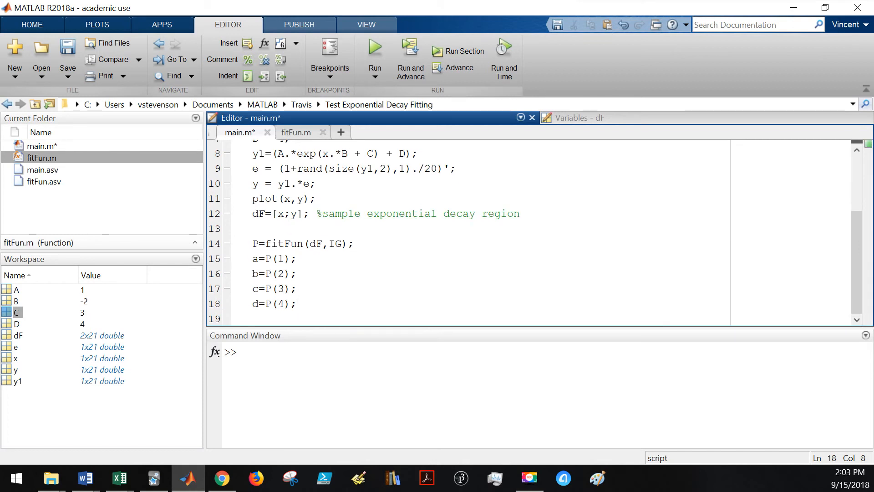
mouse_move(351, 206)
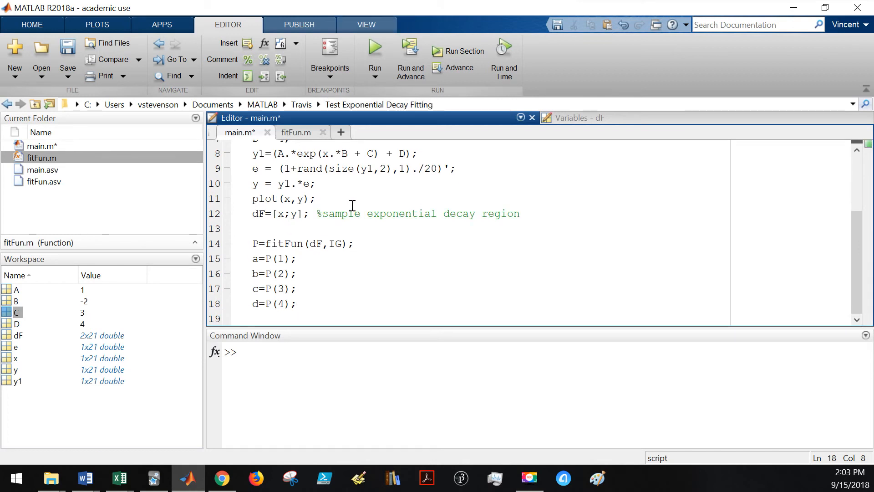
- Add the fitted curve line yFit=a.*exp(b.*x+c)+d; to main.m
text(yFit)
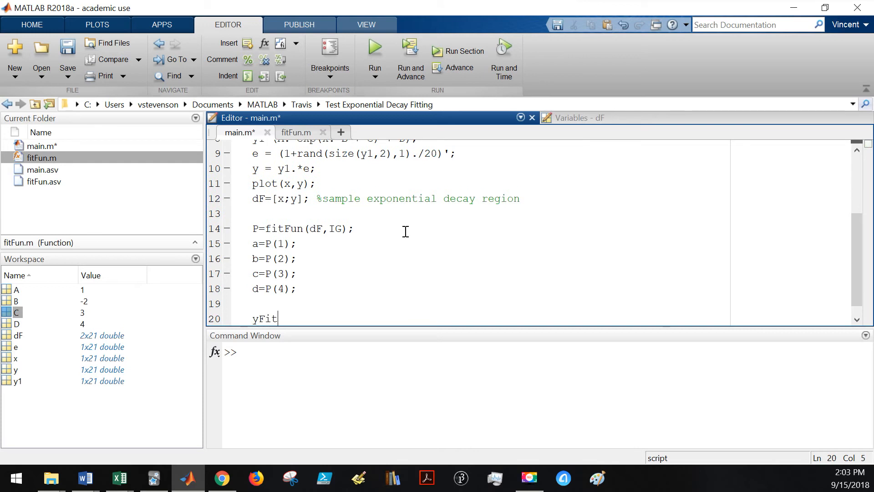
text(=)
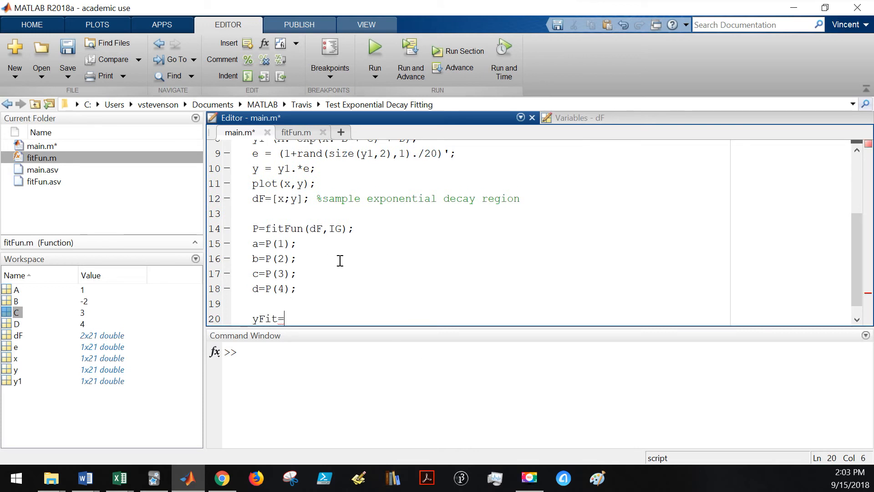
text(a.*)
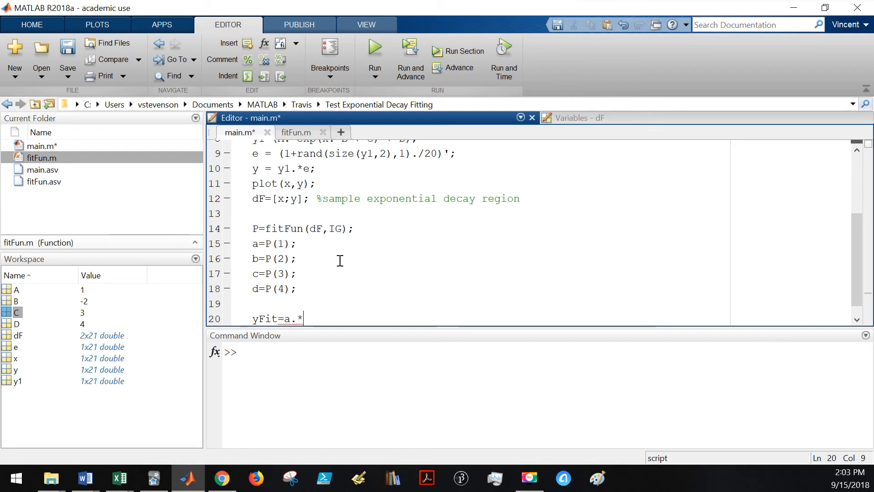
text(exp(b)
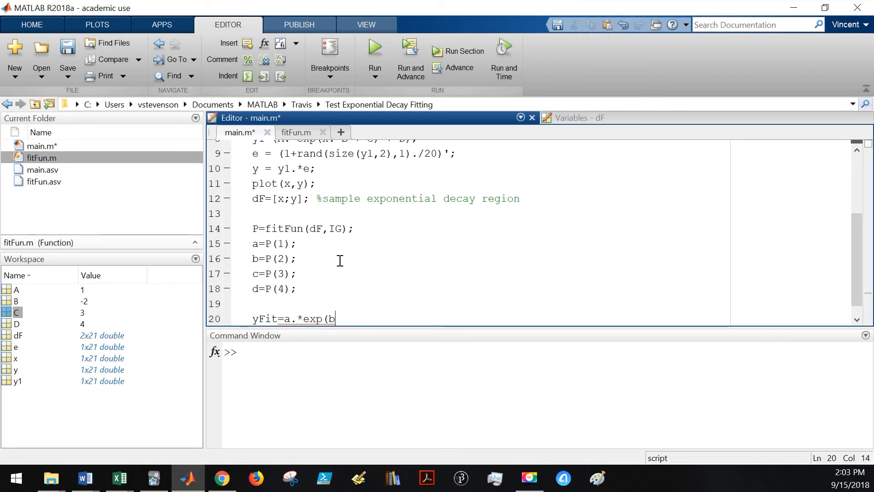
text(.*x)
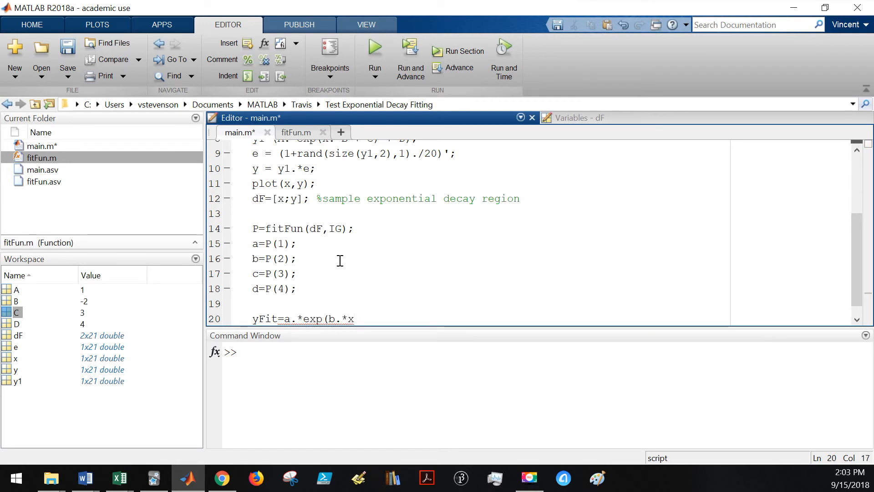
text(+c))
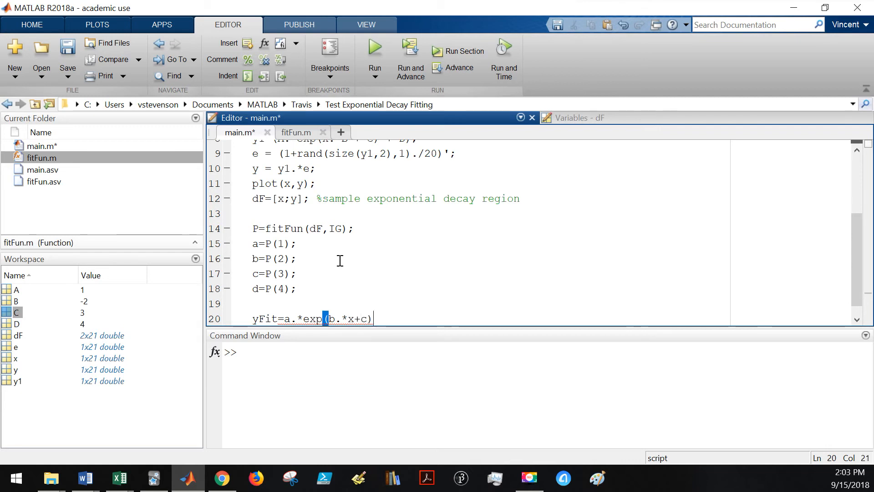
text(+d;)
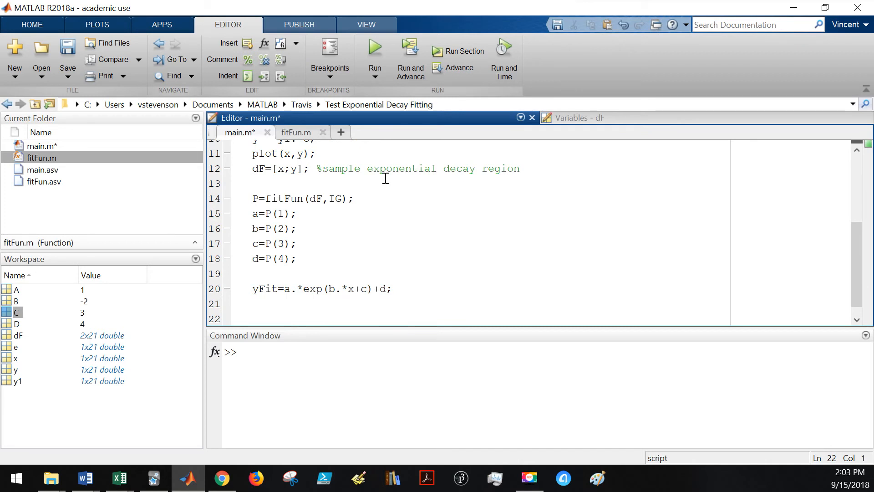
- Type plot(x,y,x,yFit) to plot data with the fitted curve
text(plot()
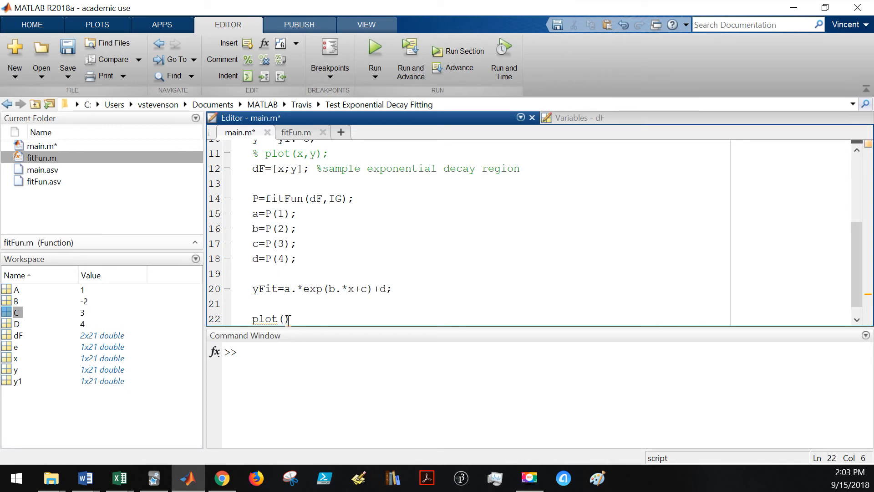
text(x,y)
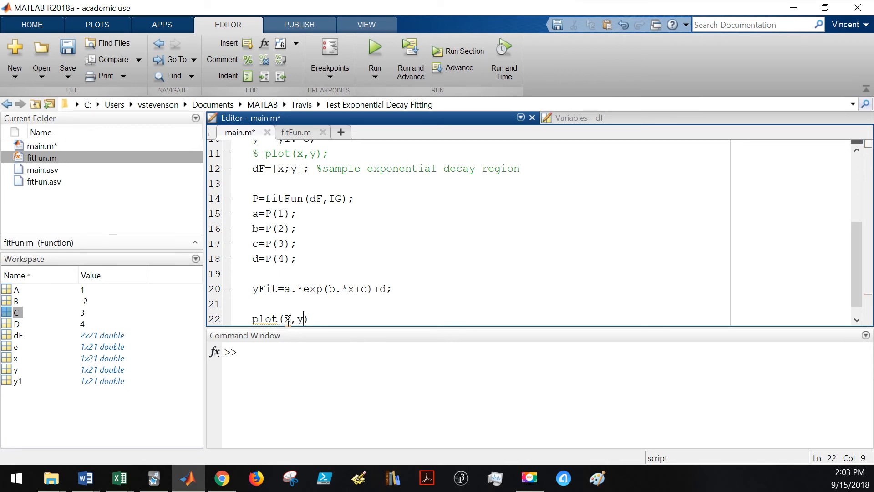
text(x,)
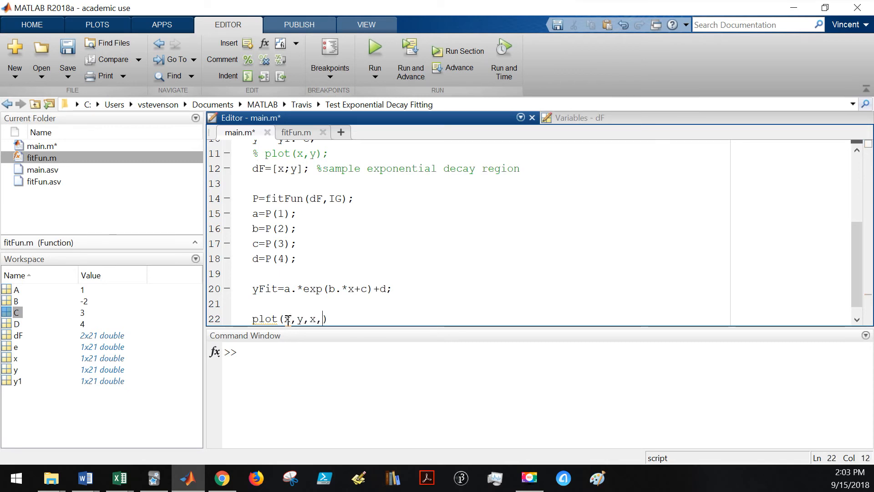
text(yFit)
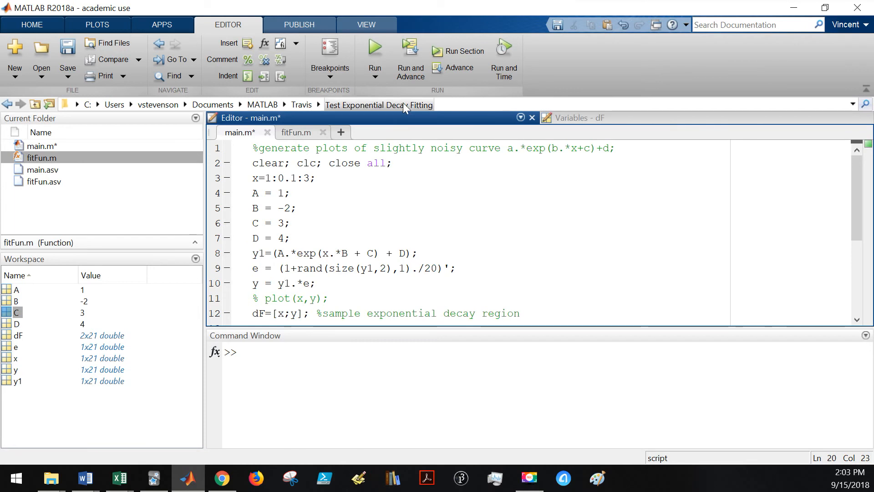
- Insert the initial-guess line IG=one(1,4); on a new line before the fitFun call
scroll(down, 3)
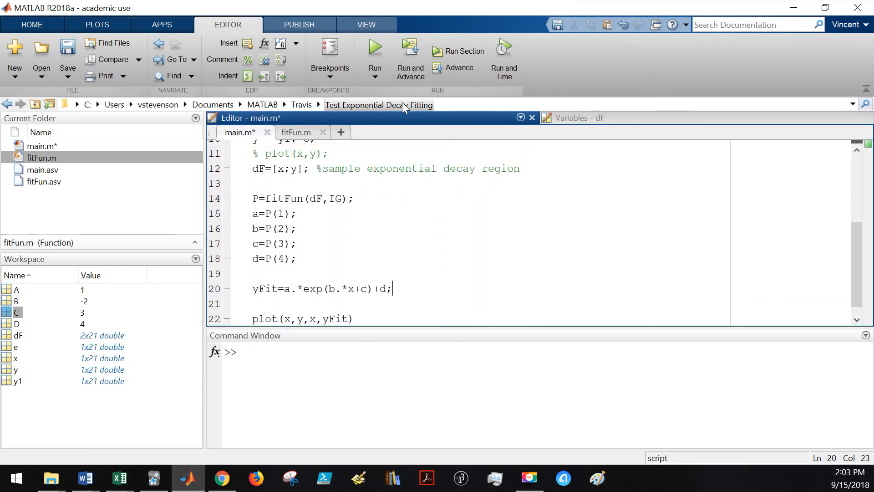
double_click(335, 198)
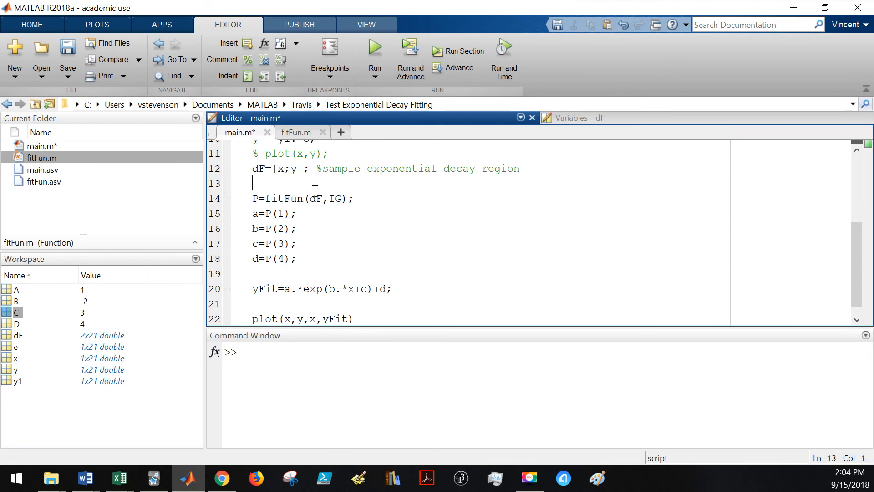
text(IGF)
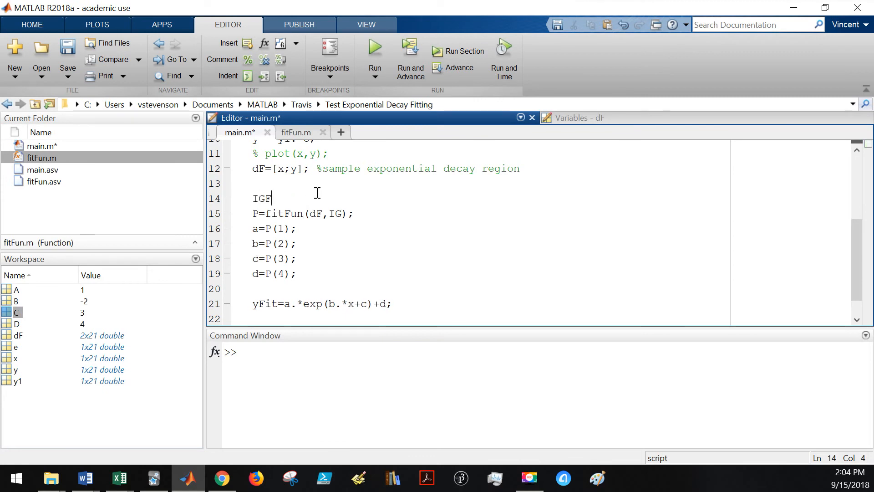
text(=)
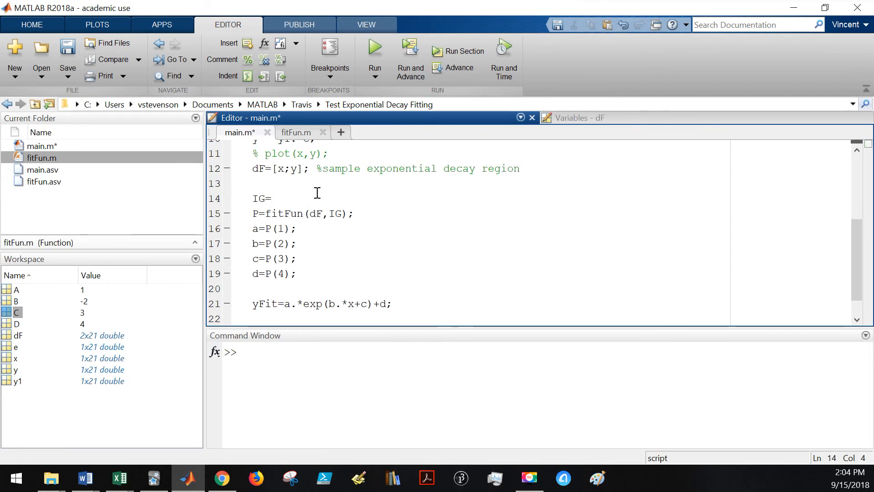
text(one ())
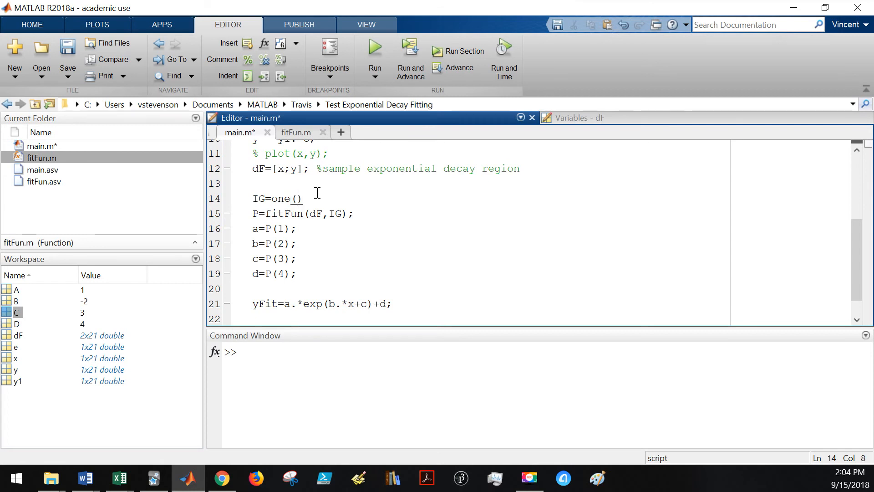
text(1,4)
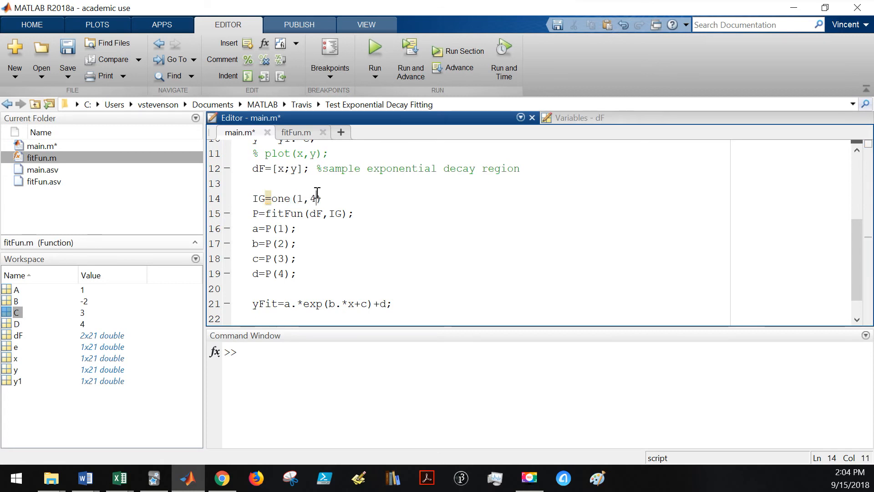
text();)
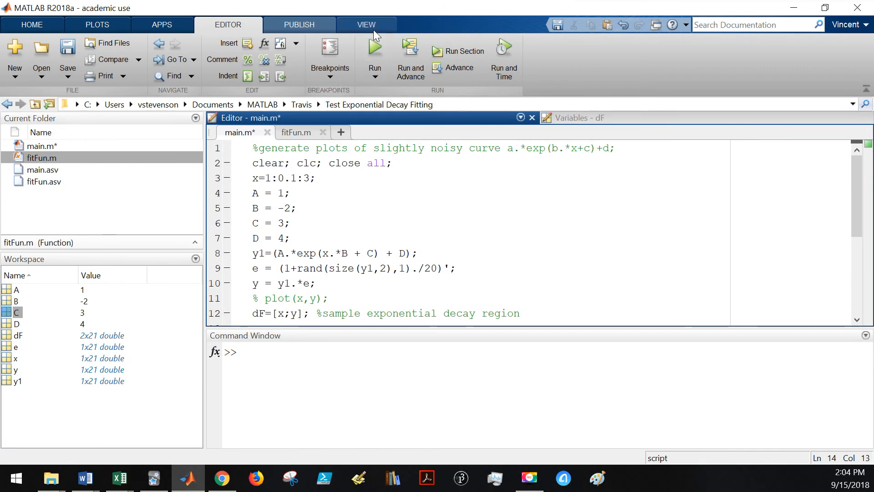
- Run main.m, see the undefined 'one' error, and rerun with IG=ones(1,4)
click(374, 47)
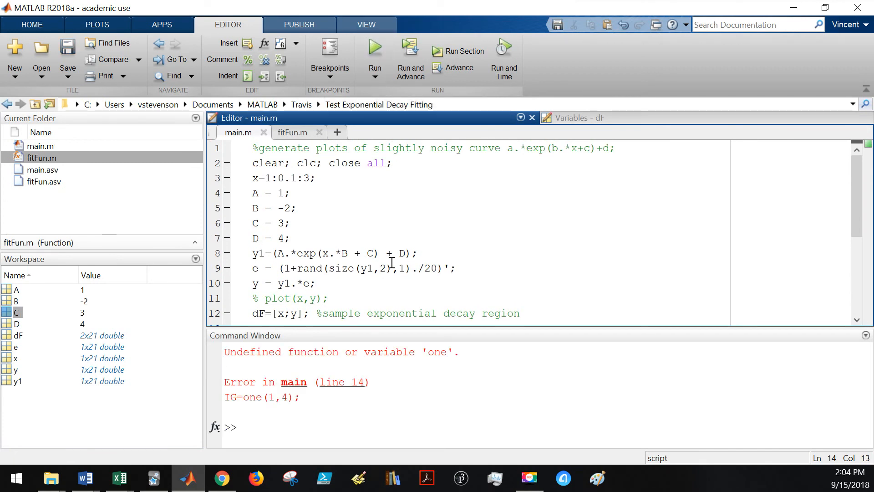
scroll(down, 3)
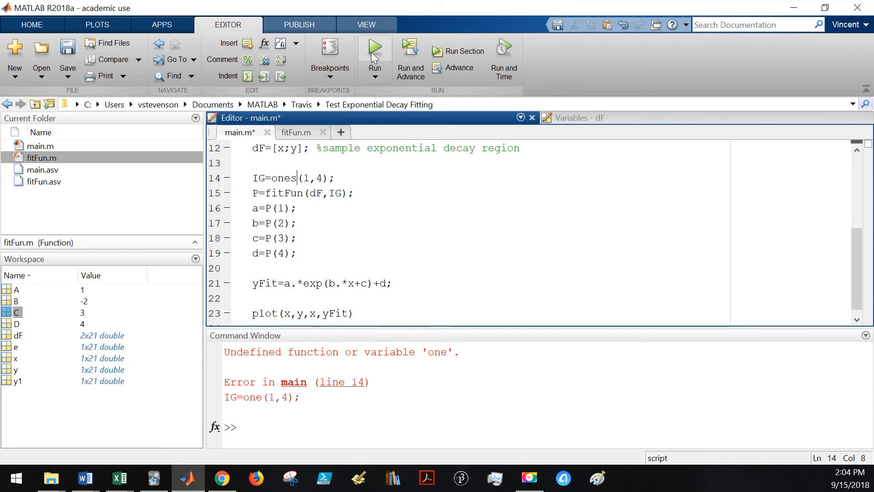
click(375, 48)
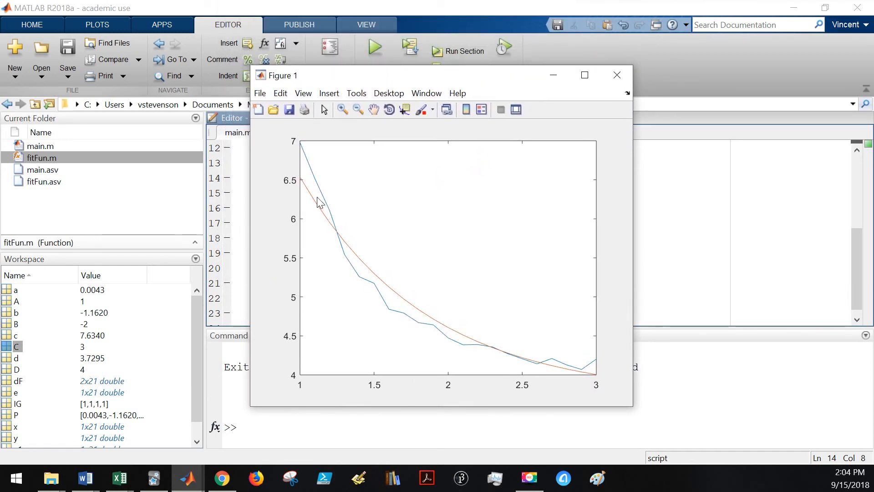
mouse_move(350, 262)
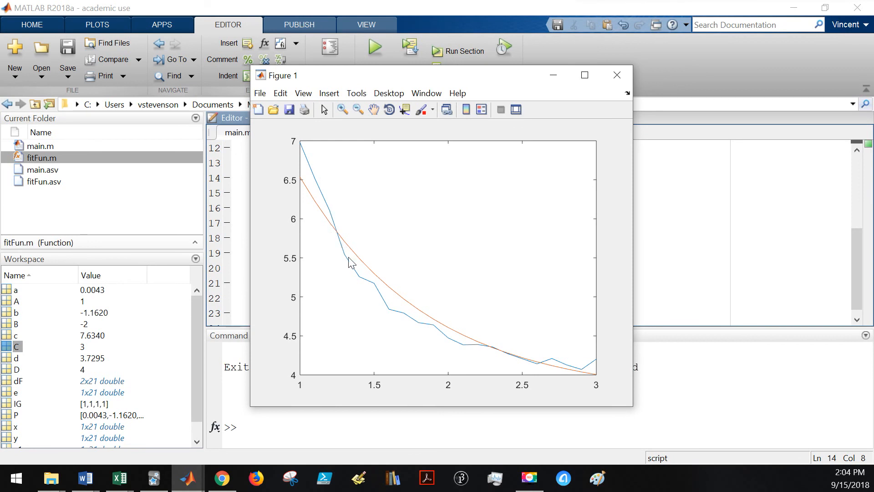
mouse_move(489, 351)
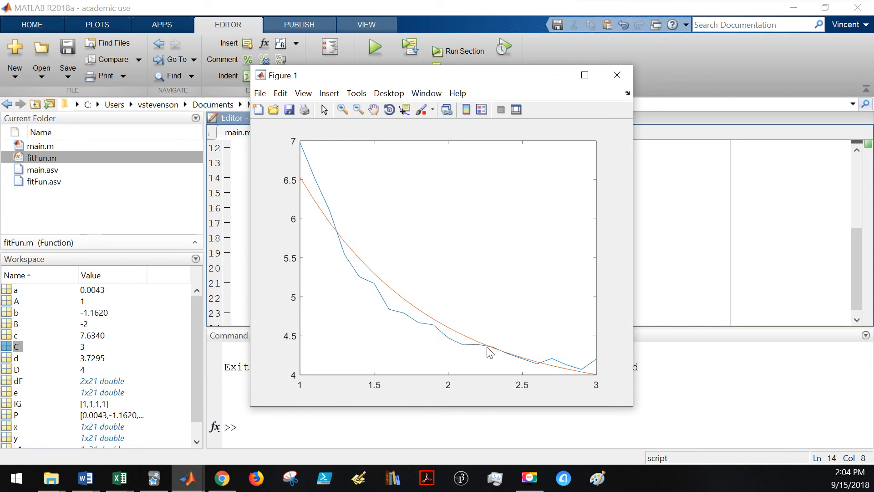
mouse_move(495, 347)
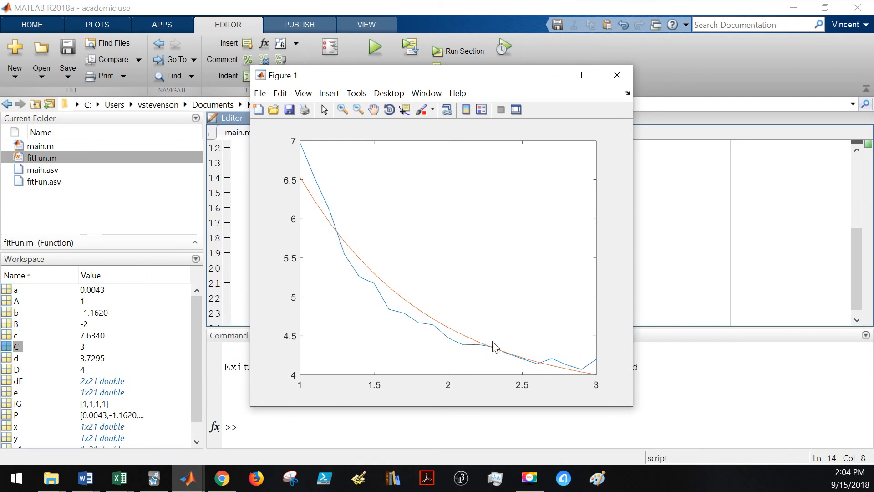
mouse_move(355, 237)
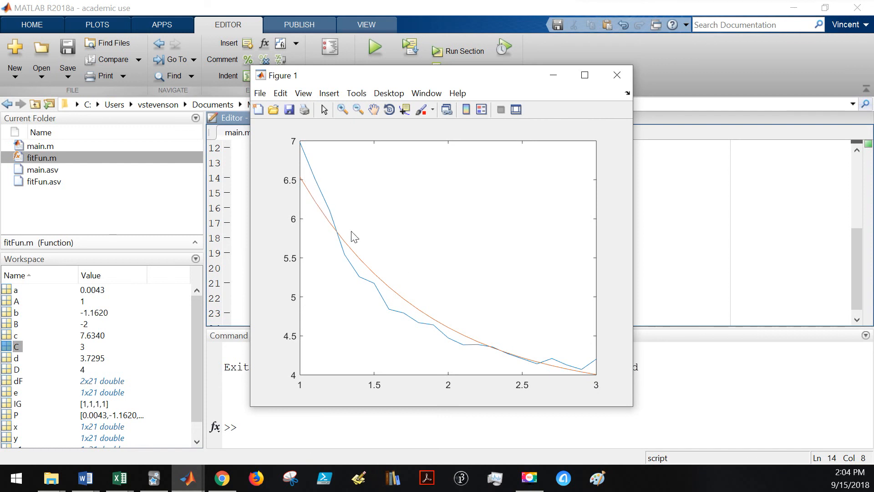
mouse_move(567, 391)
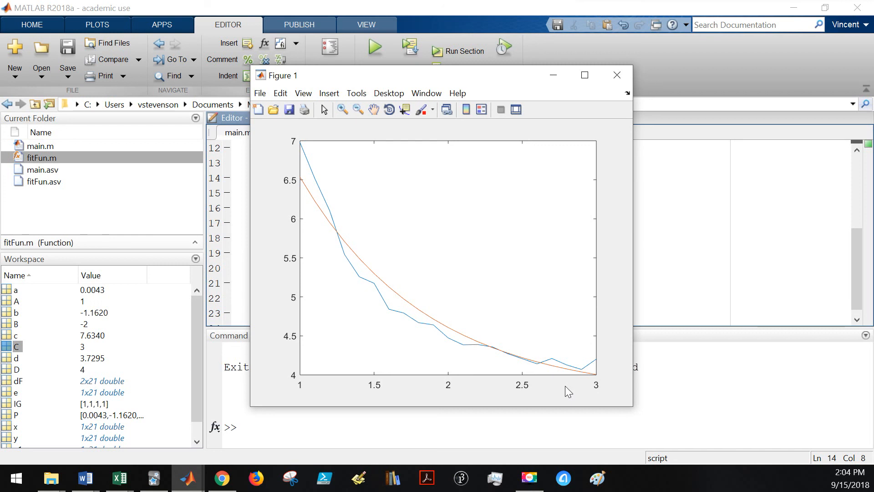
mouse_move(473, 339)
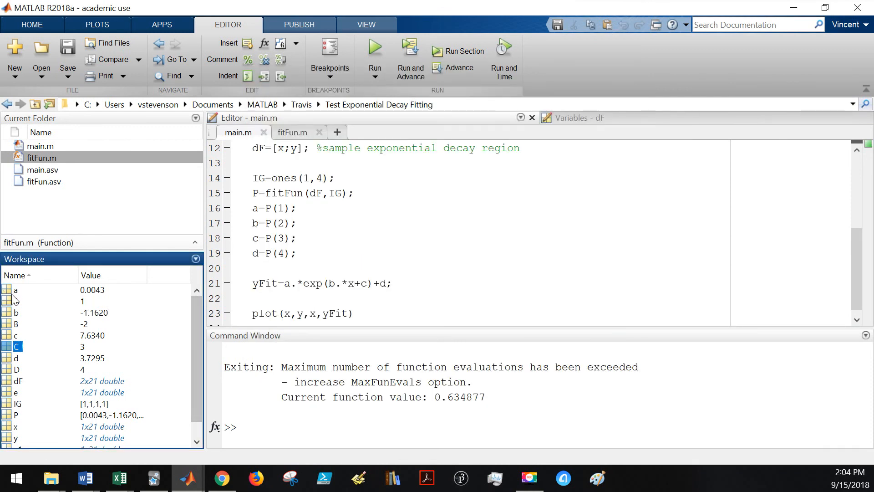
click(15, 301)
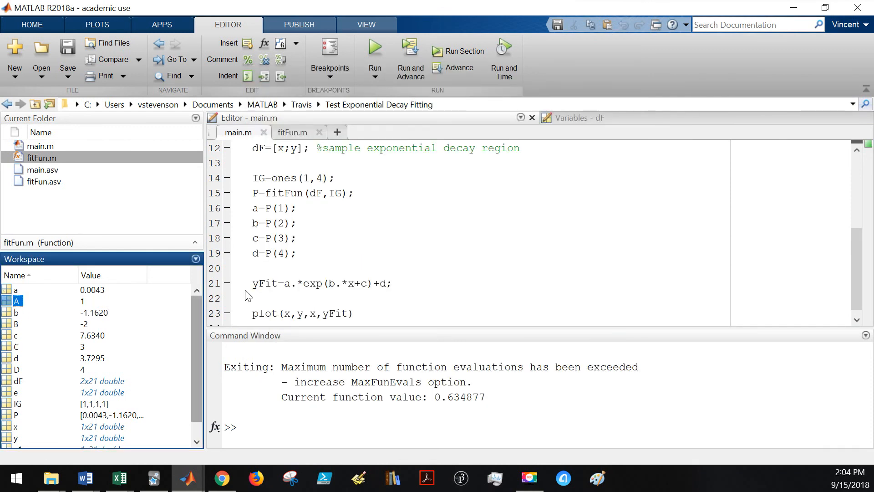
mouse_move(33, 320)
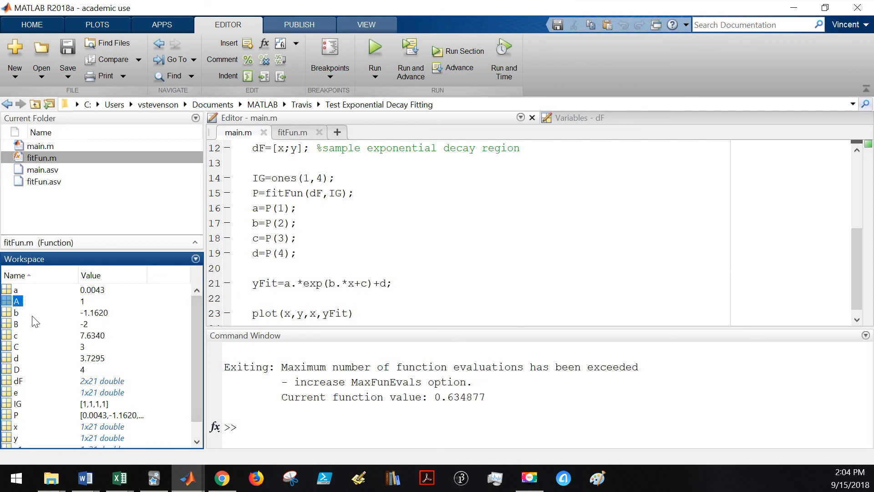
click(15, 313)
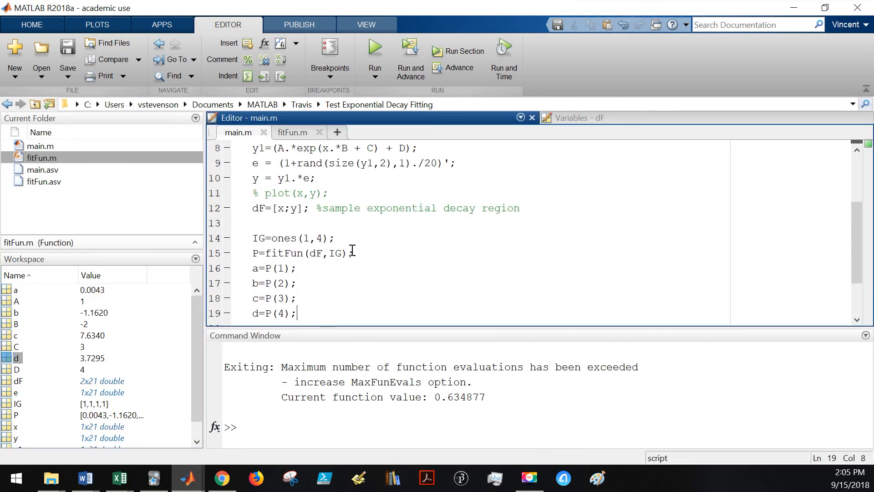
scroll(down, 3)
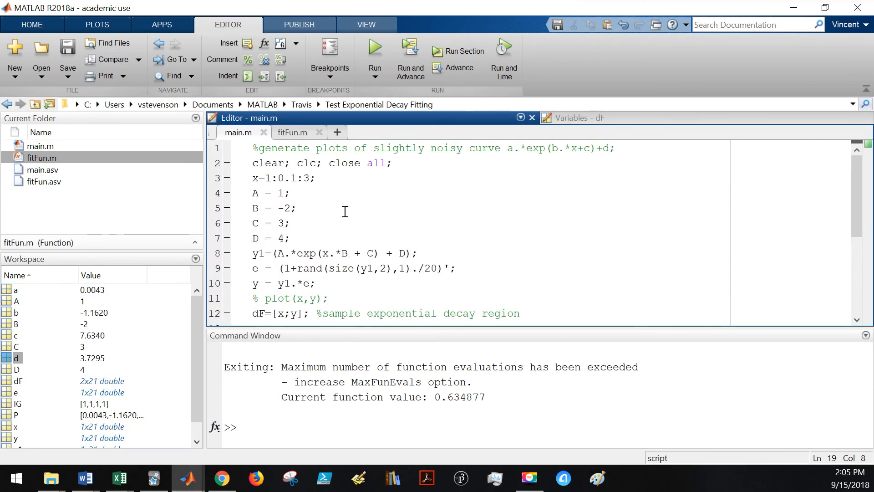
click(292, 132)
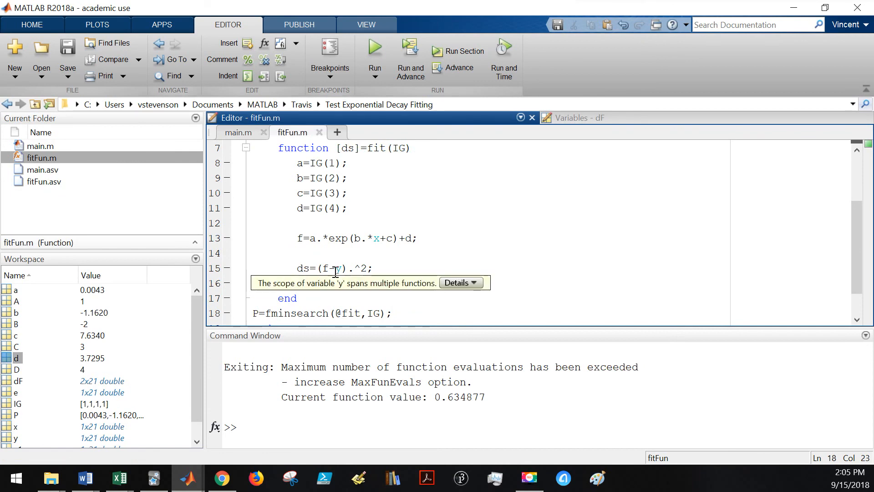
click(238, 132)
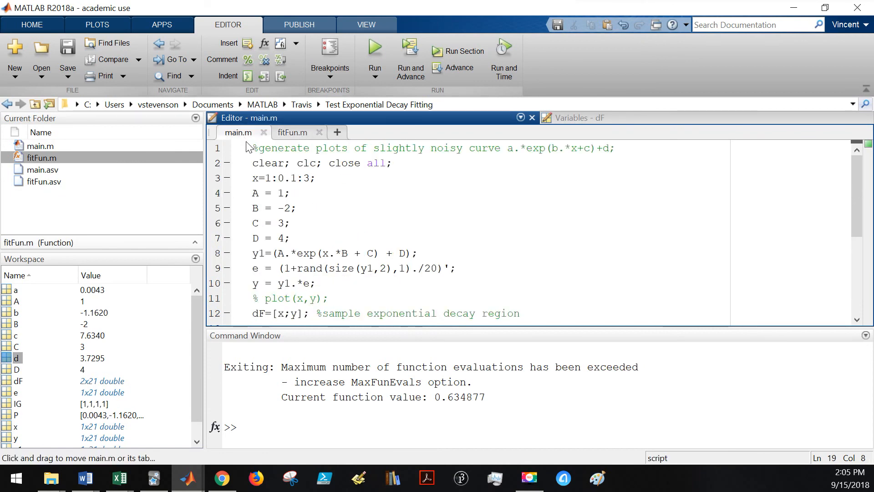